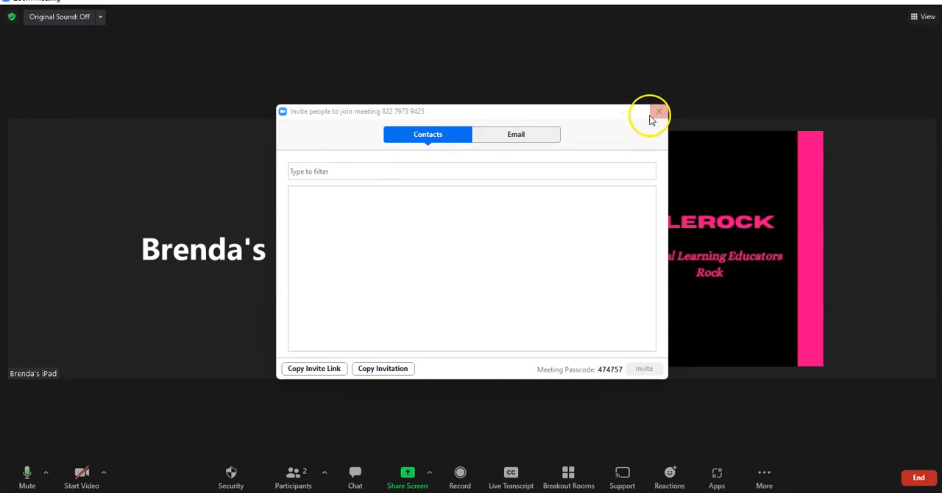
pyautogui.click(658, 111)
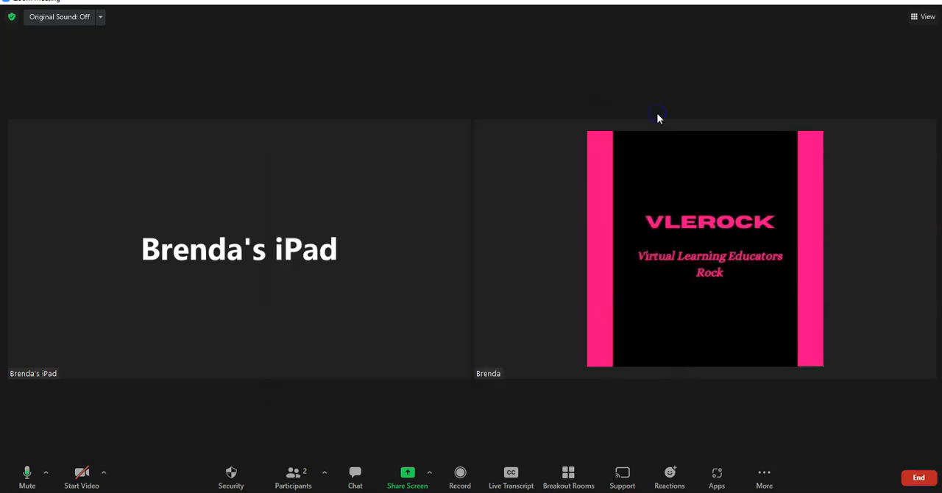
pyautogui.moveTo(659, 118)
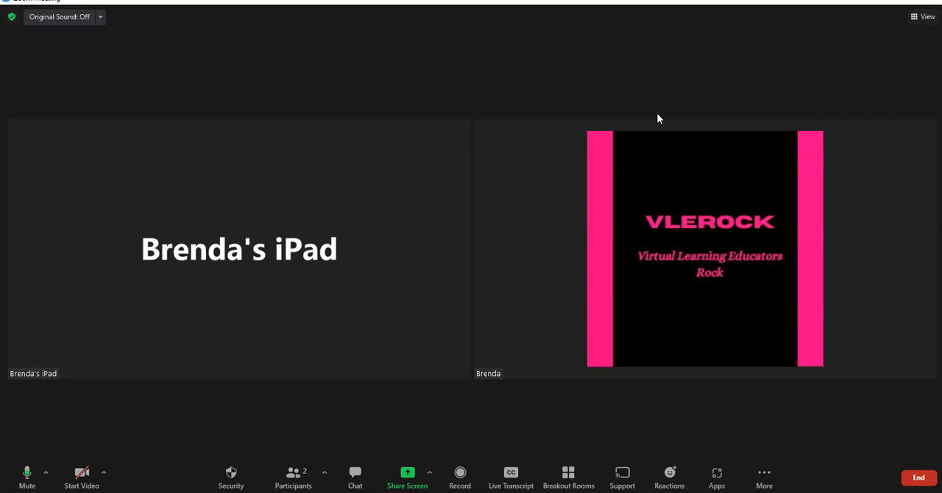
pyautogui.moveTo(465, 423)
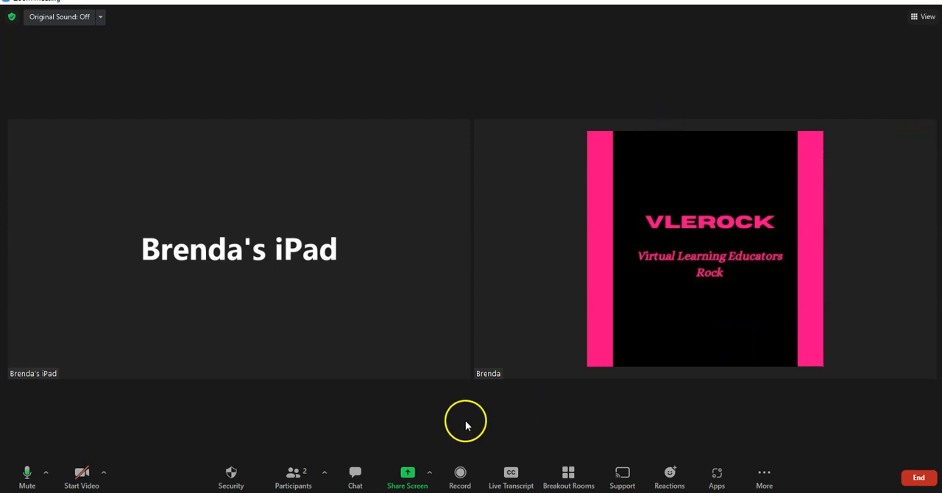
pyautogui.moveTo(232, 446)
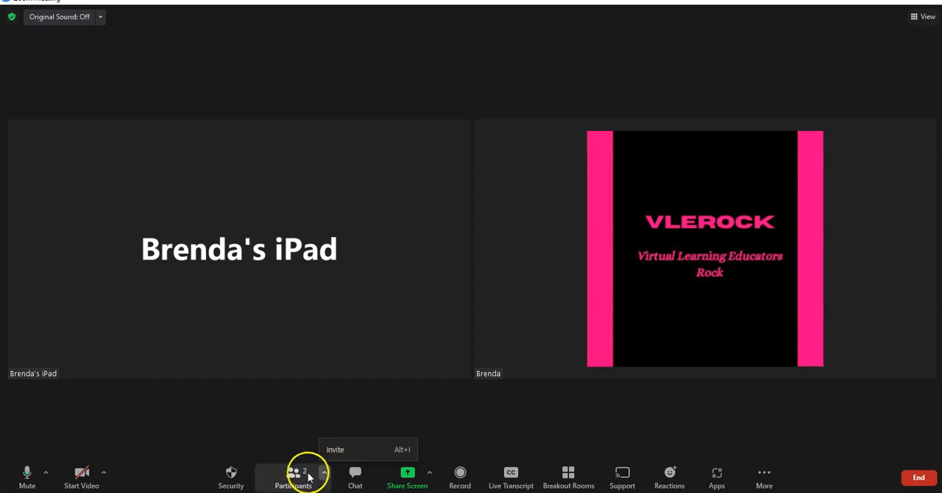
pyautogui.click(293, 477)
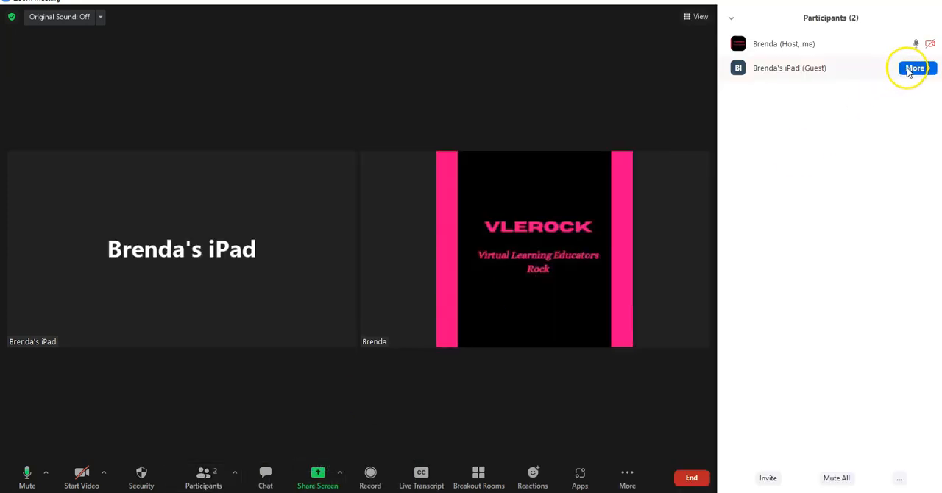
pyautogui.click(915, 68)
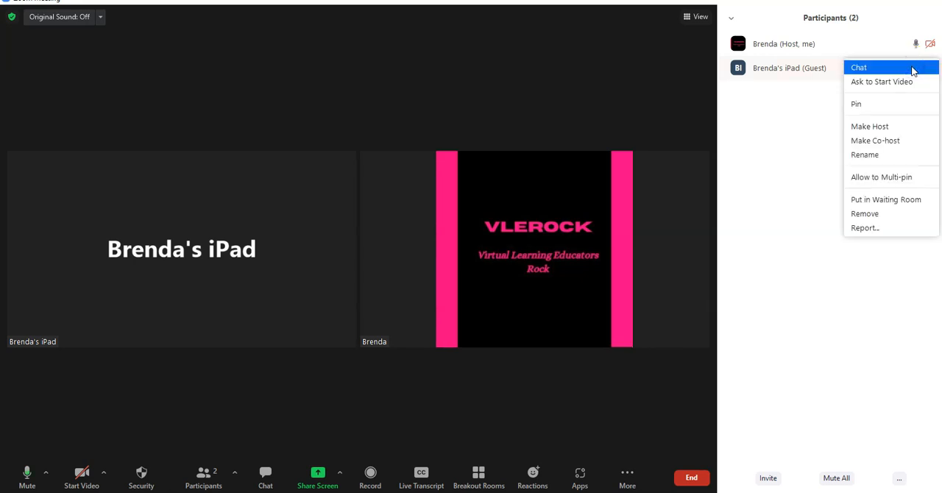
pyautogui.moveTo(893, 81)
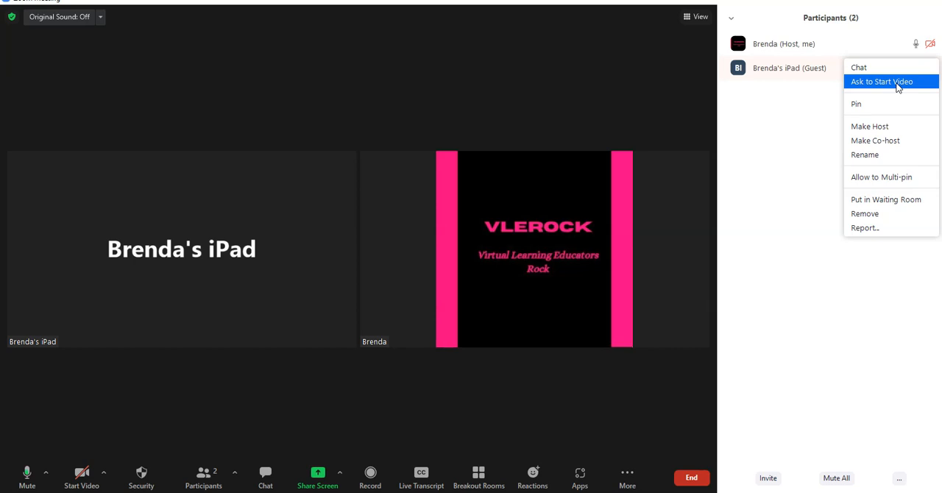
pyautogui.moveTo(887, 140)
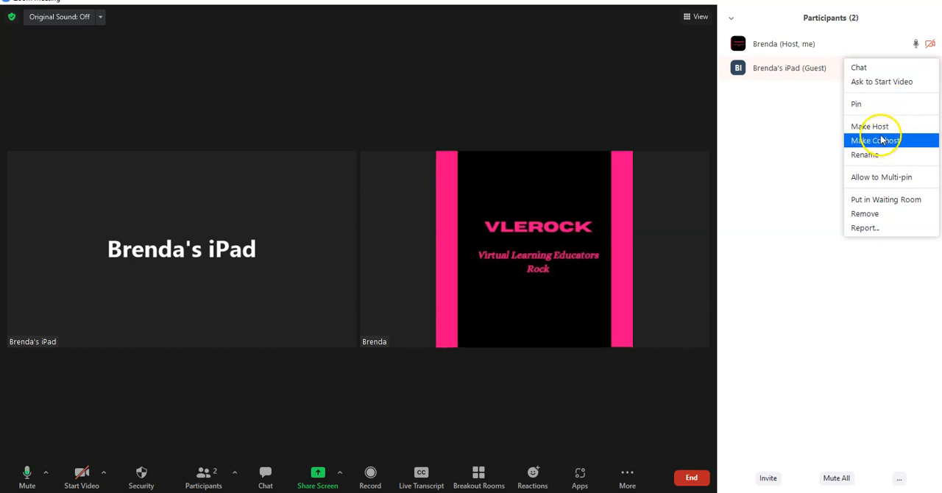
pyautogui.moveTo(890, 200)
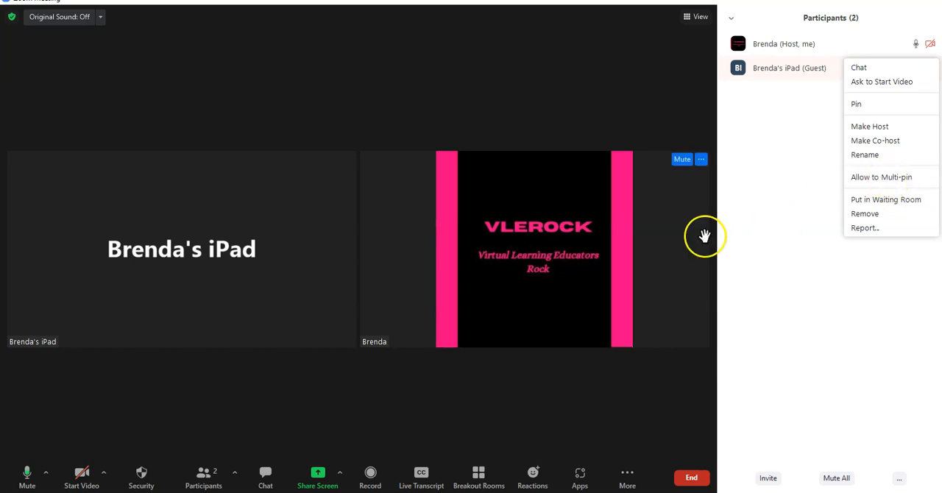
pyautogui.moveTo(436, 337)
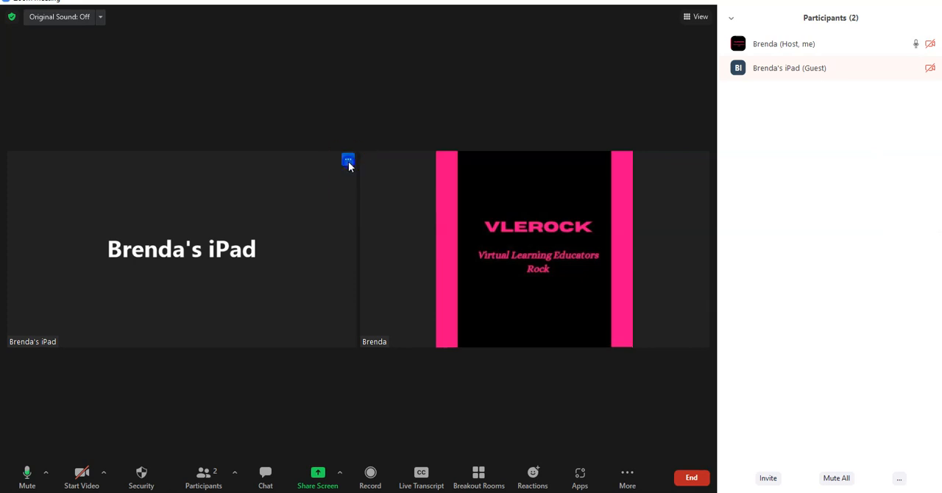
pyautogui.click(348, 160)
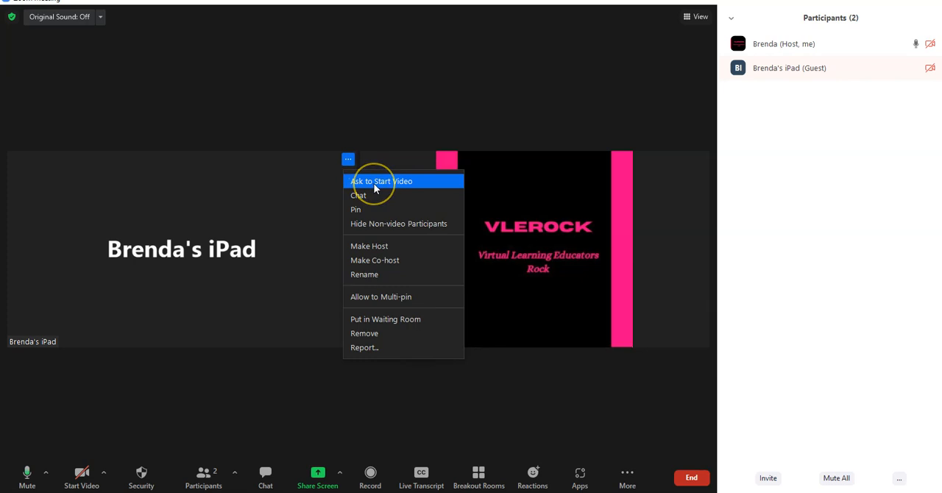
pyautogui.moveTo(374, 196)
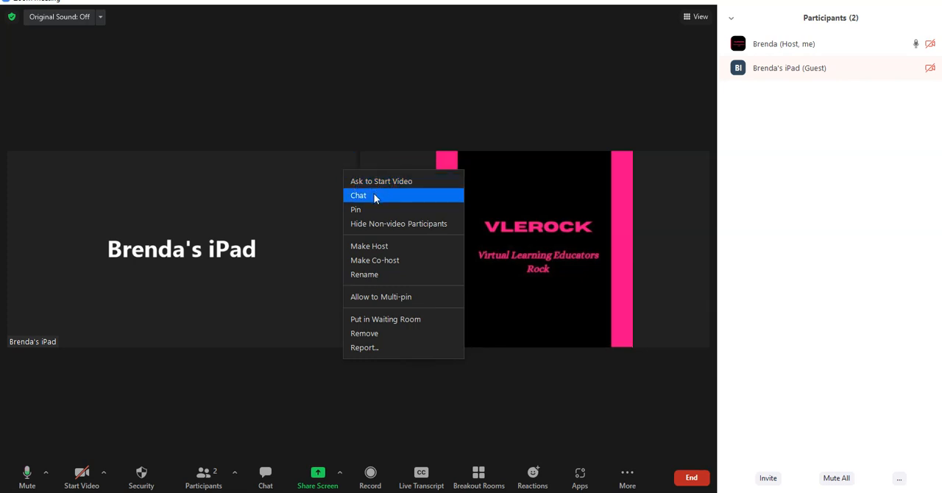
pyautogui.moveTo(372, 210)
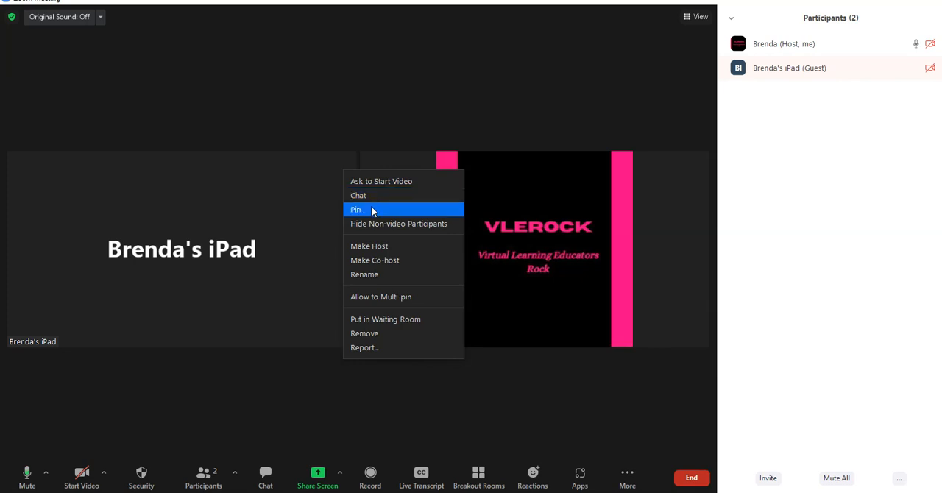
pyautogui.moveTo(380, 230)
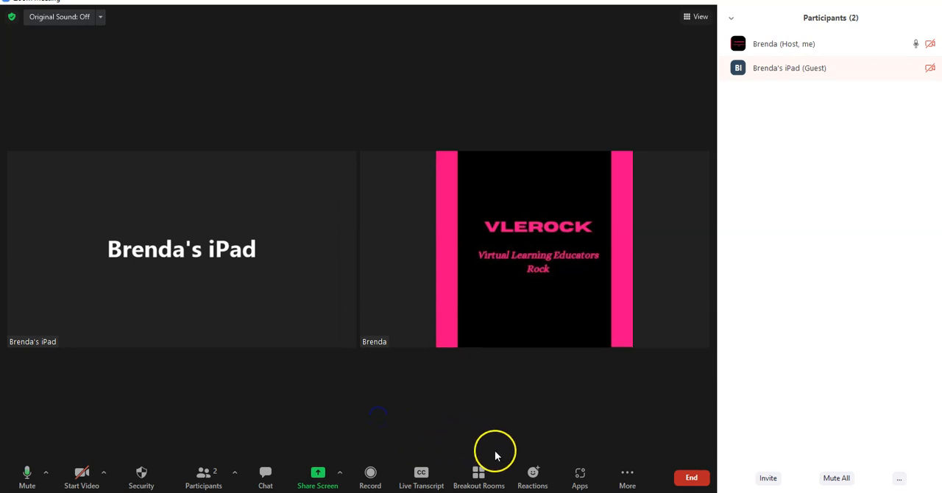
pyautogui.moveTo(479, 475)
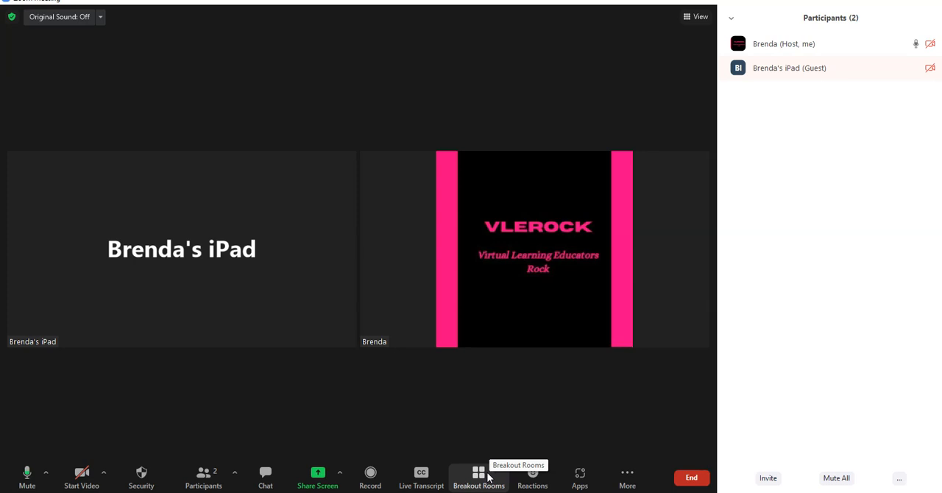
pyautogui.moveTo(421, 475)
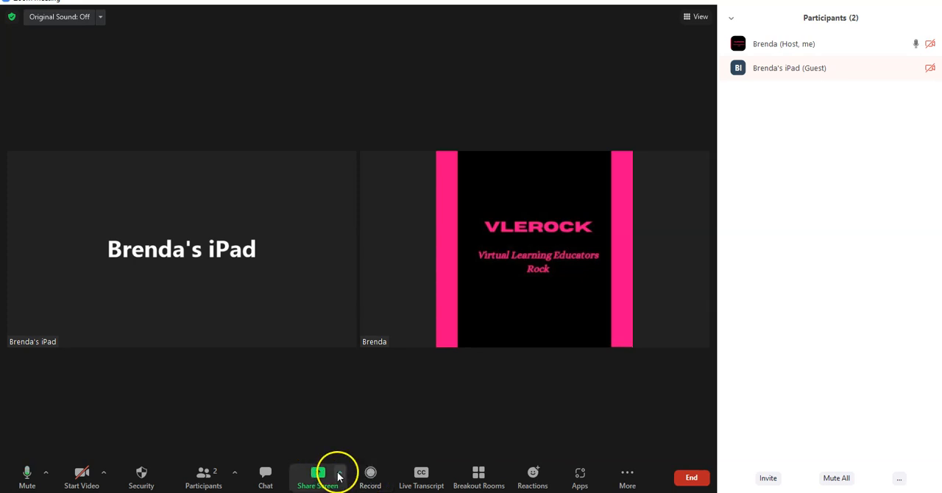
pyautogui.moveTo(318, 475)
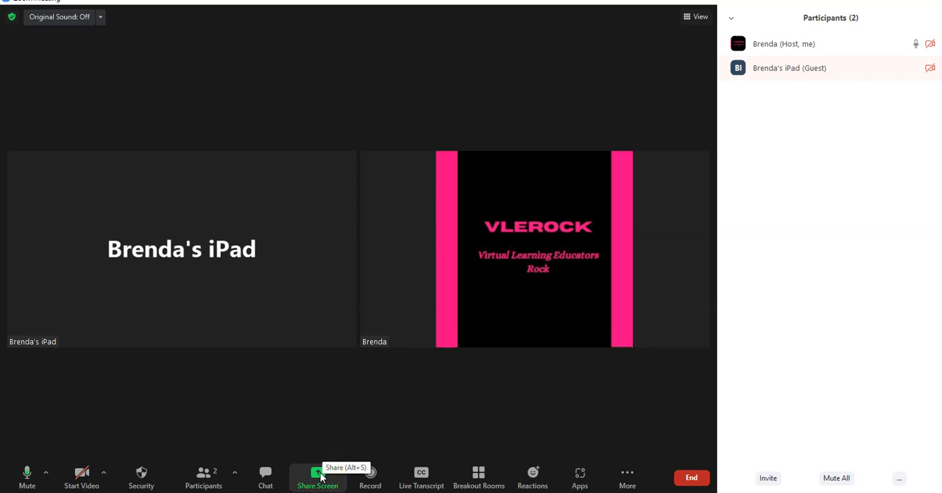
# Step: Share the Chrome window showing the post-attendee page with the meeting
pyautogui.click(317, 475)
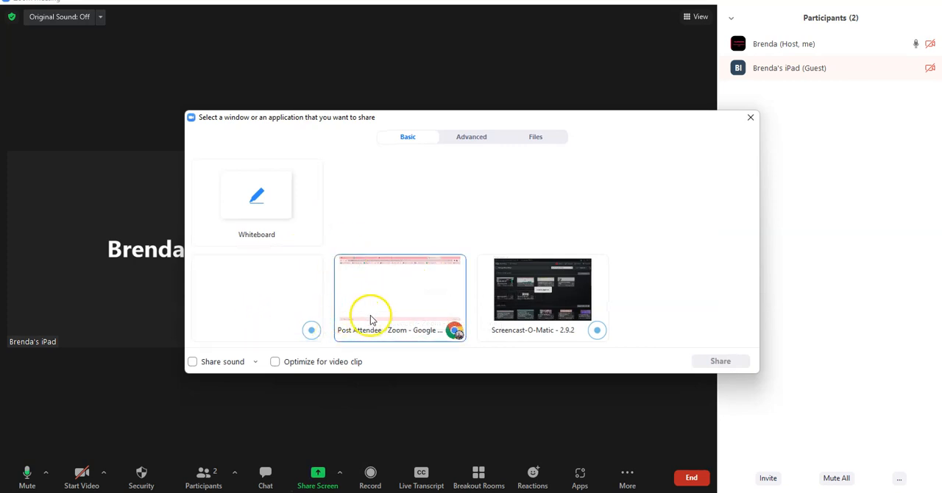
pyautogui.click(400, 289)
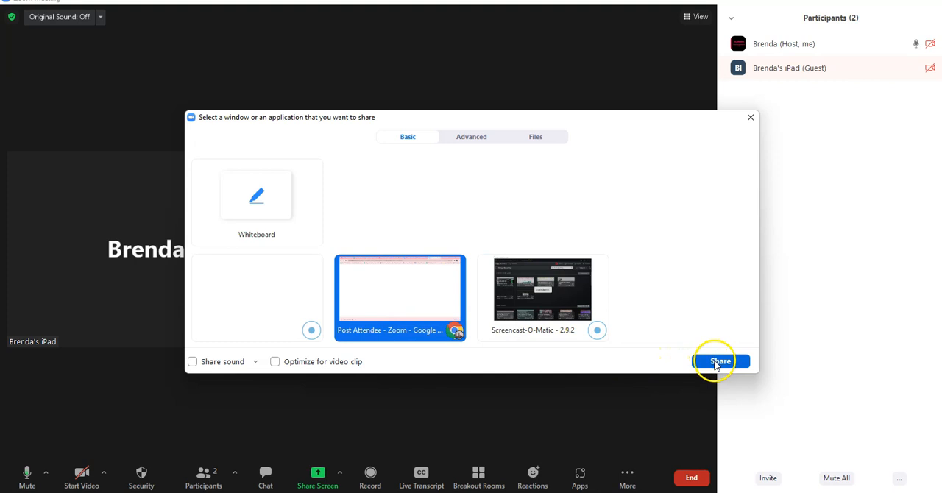
pyautogui.click(536, 137)
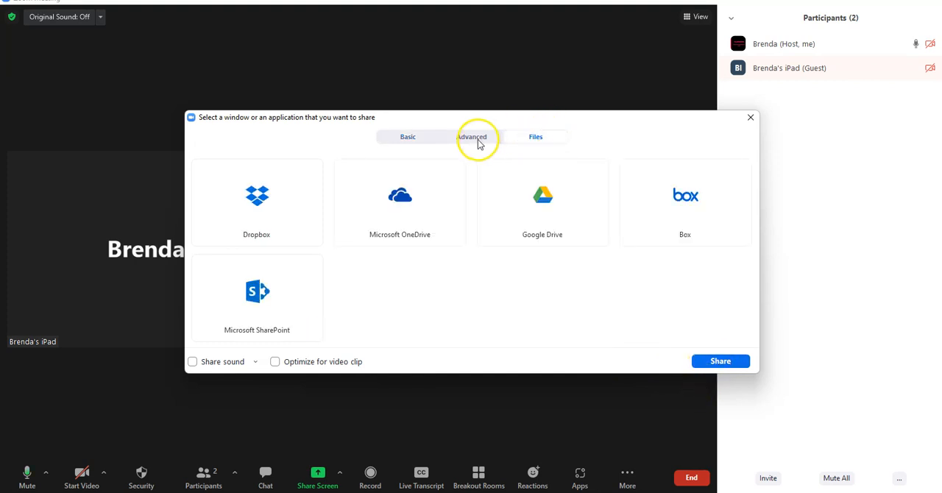
pyautogui.click(472, 137)
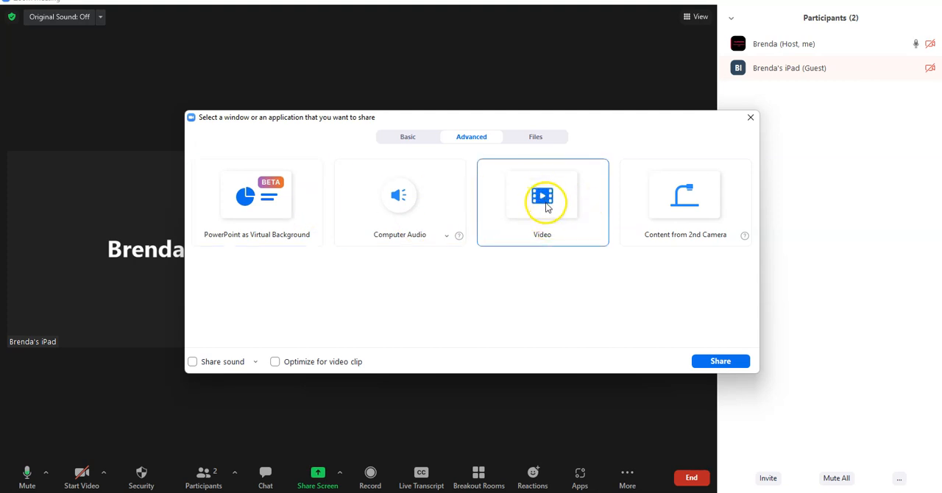
pyautogui.moveTo(565, 249)
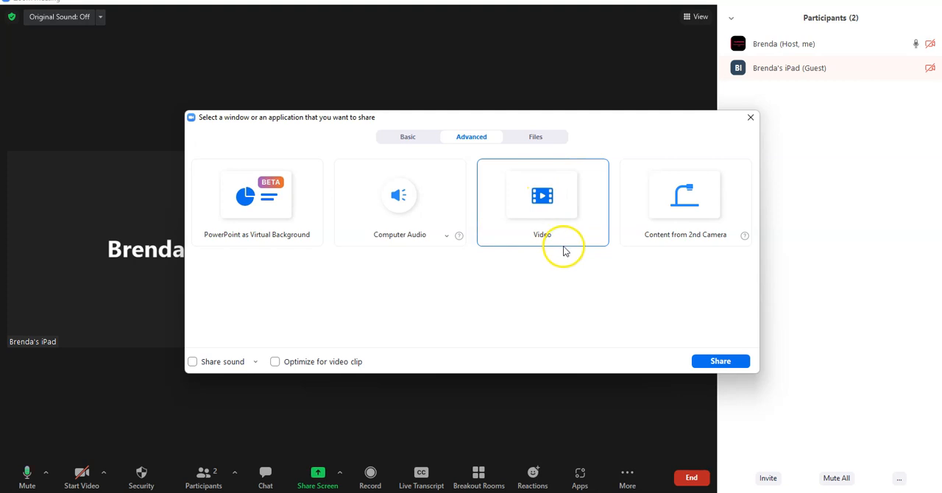
pyautogui.moveTo(687, 326)
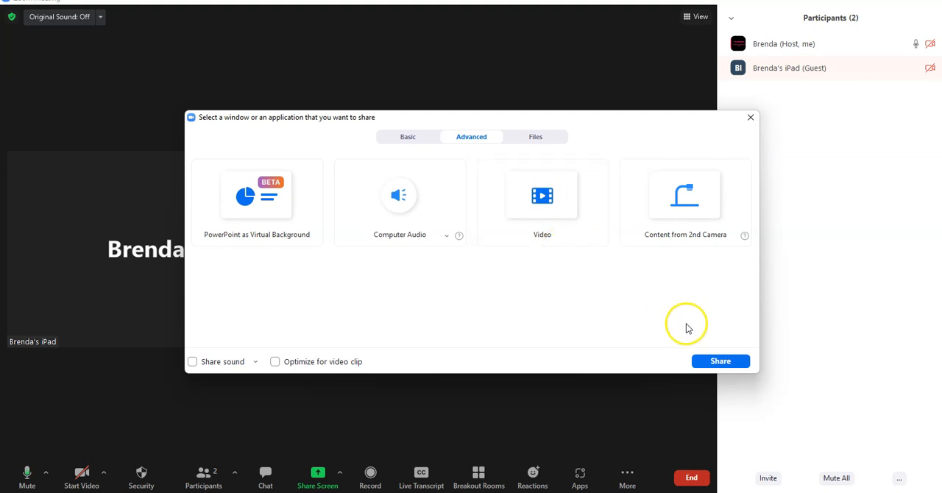
pyautogui.moveTo(390, 111)
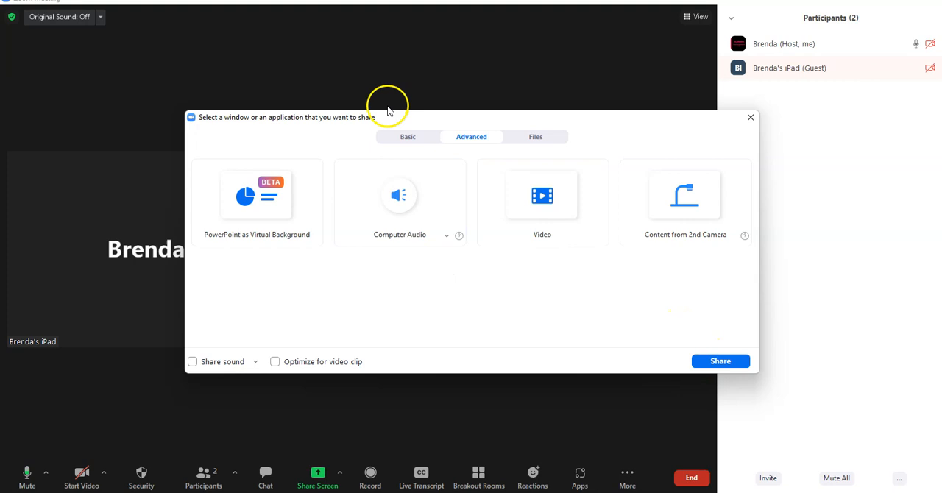
pyautogui.click(408, 137)
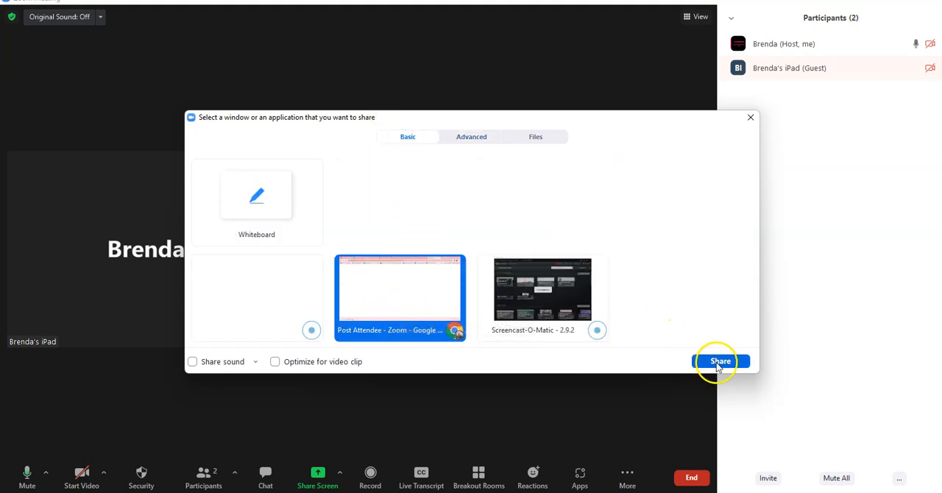
pyautogui.click(720, 361)
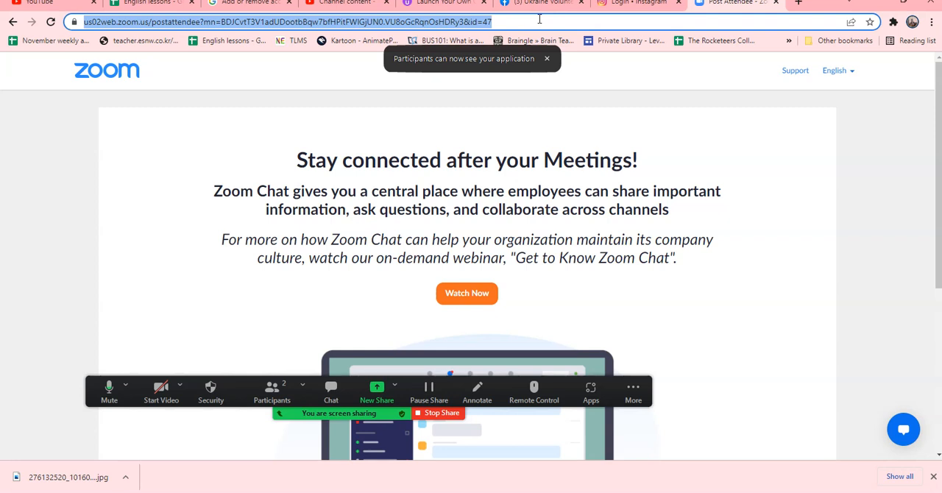
# Step: Search Google for 'geoboard' and scroll through the results
pyautogui.click(547, 58)
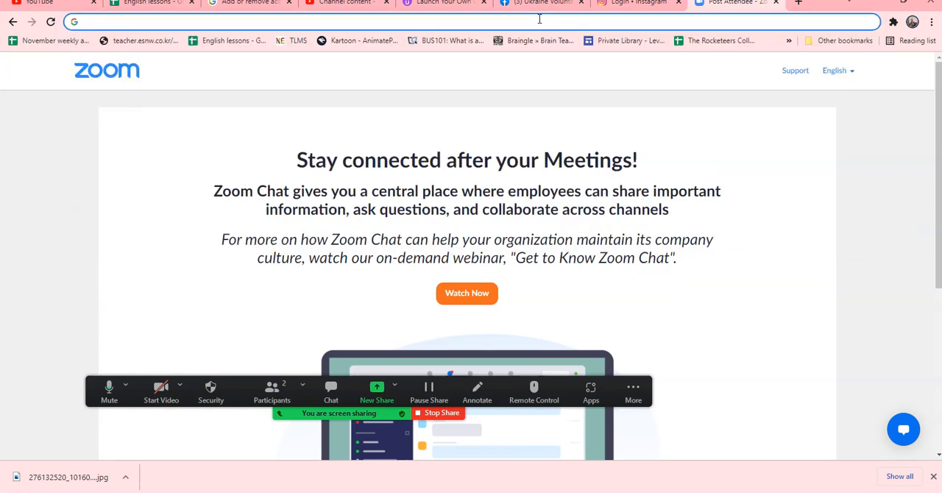
pyautogui.write('geoboard')
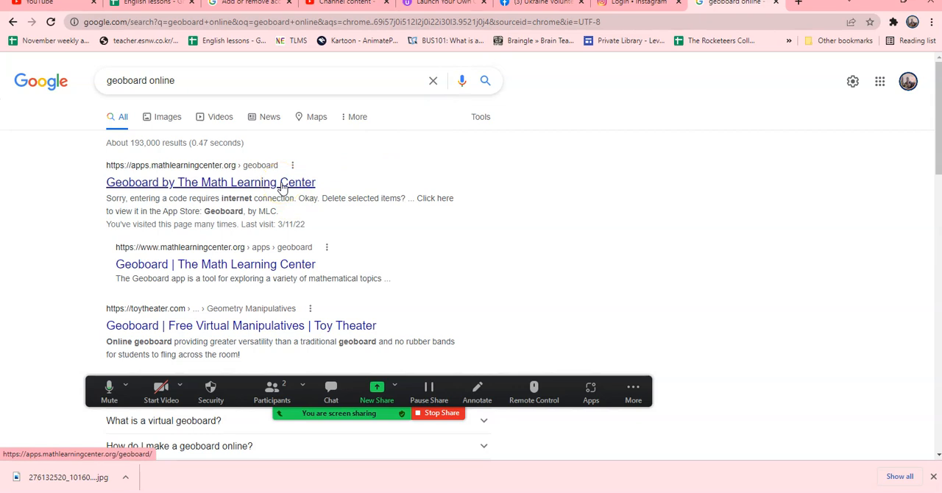
pyautogui.moveTo(790, 156)
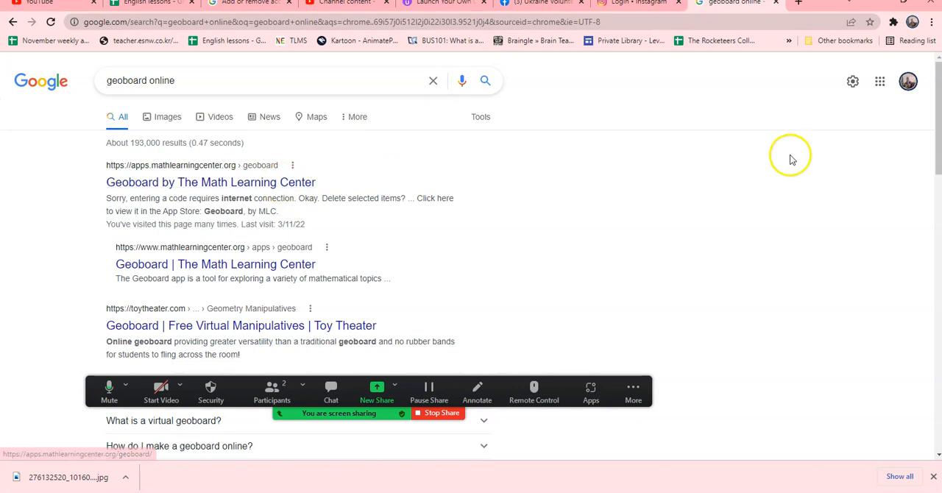
pyautogui.scroll(-3)
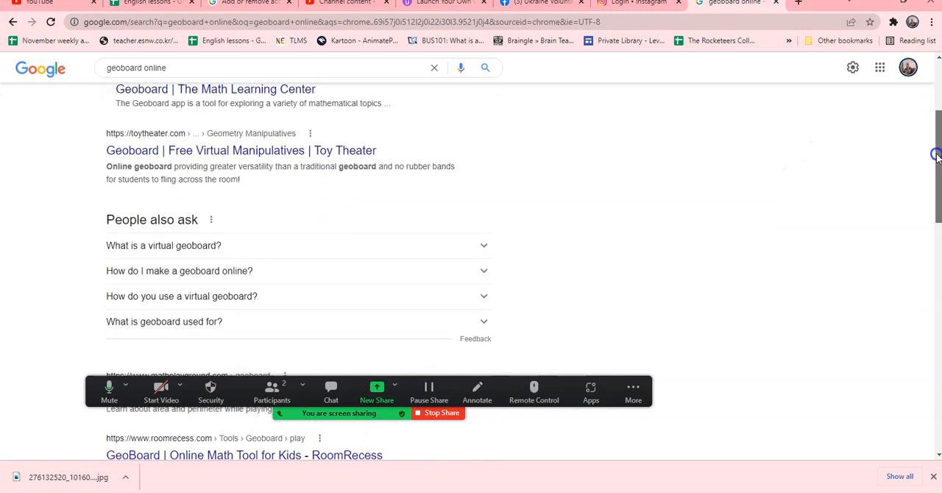
pyautogui.scroll(-3)
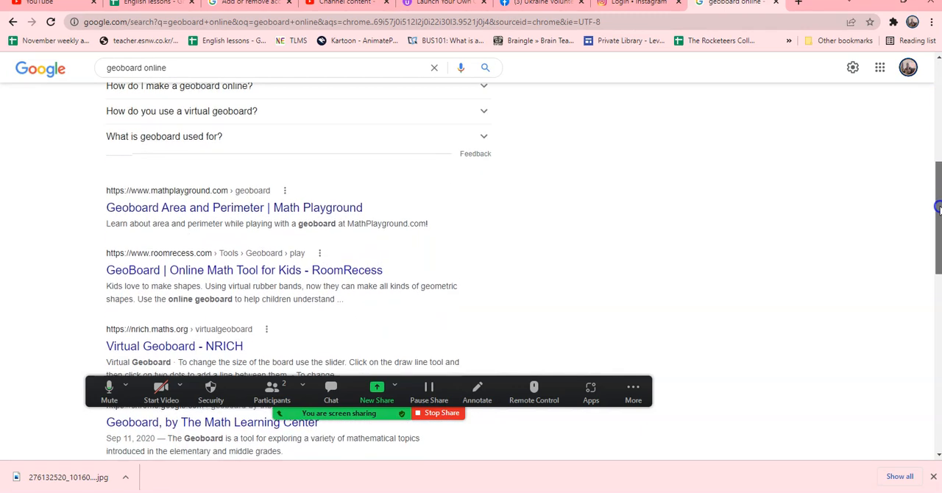
pyautogui.scroll(-3)
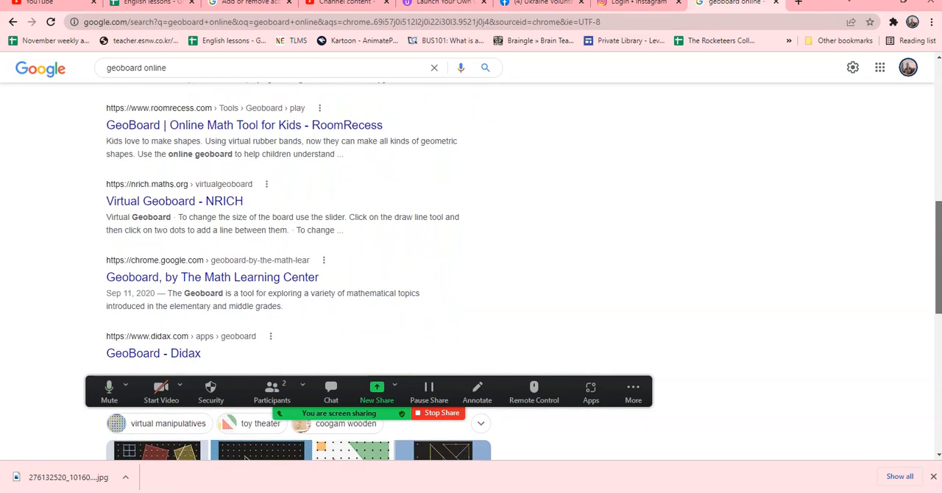
pyautogui.scroll(-3)
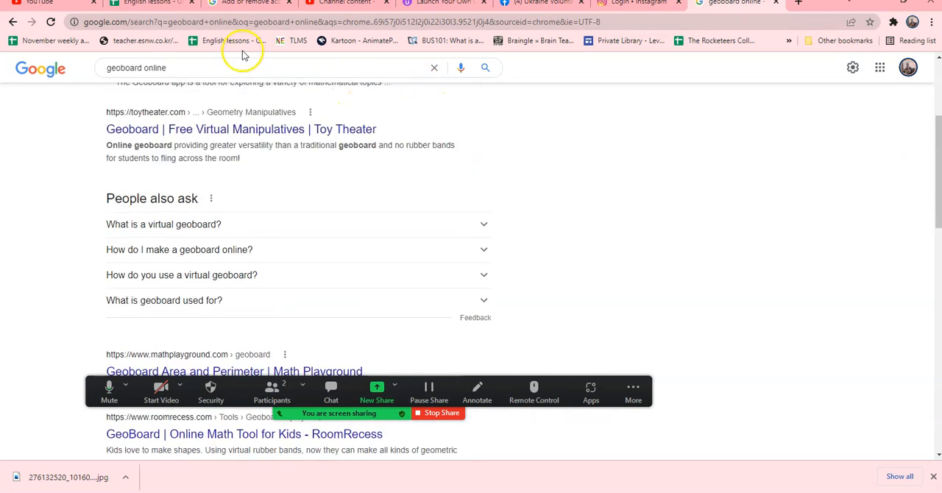
# Step: Search 'online geo…' and open Geoboard by The Math Learning Center
pyautogui.click(239, 68)
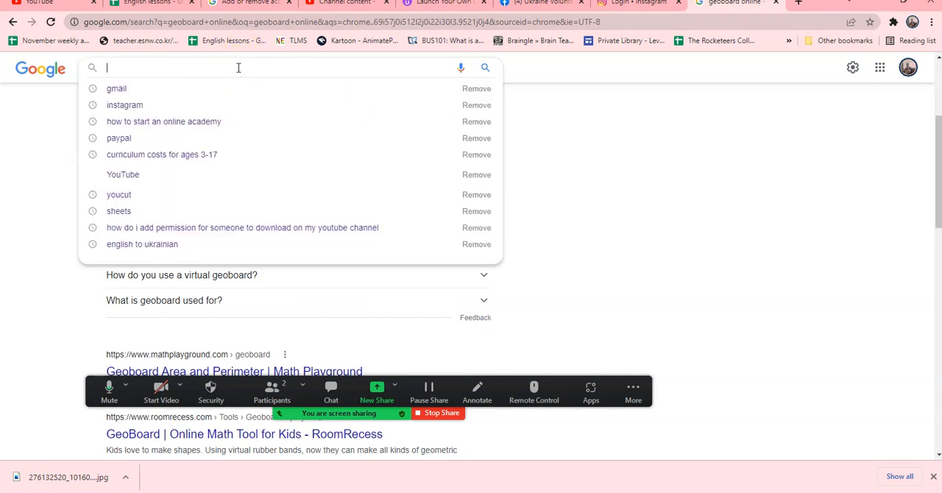
pyautogui.write('online geoboards')
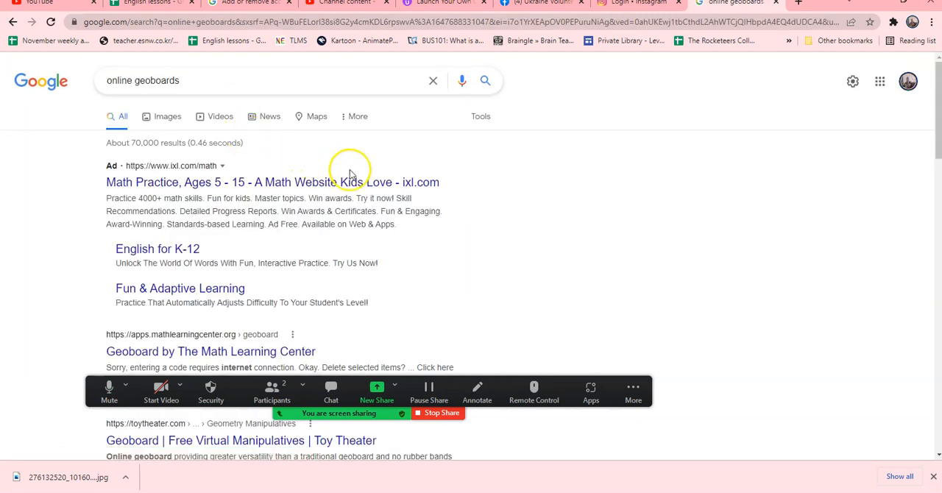
pyautogui.scroll(-3)
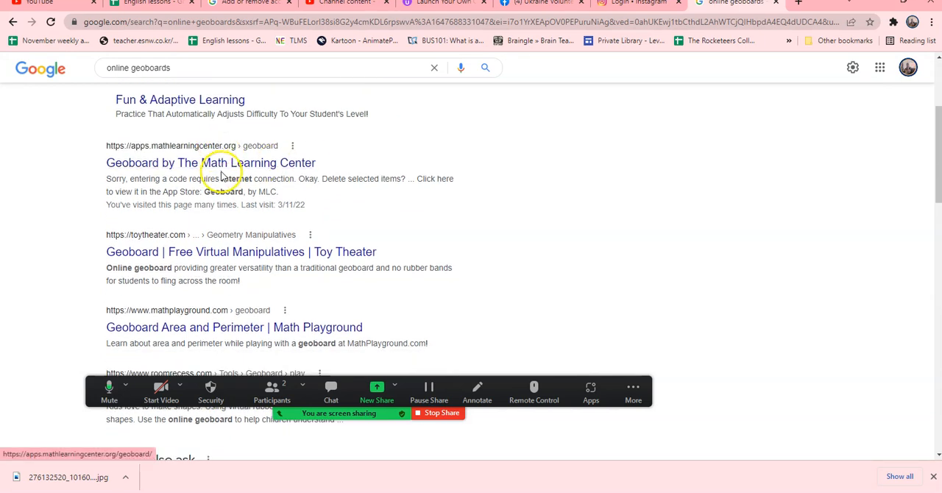
pyautogui.click(211, 163)
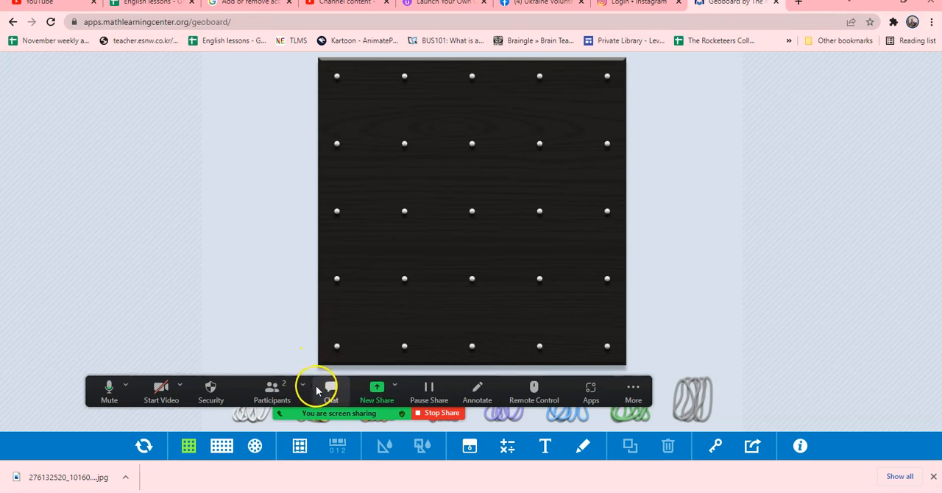
# Step: Stretch a red band into a four-peg kite and a purple tail from its bottom peg
pyautogui.click(331, 390)
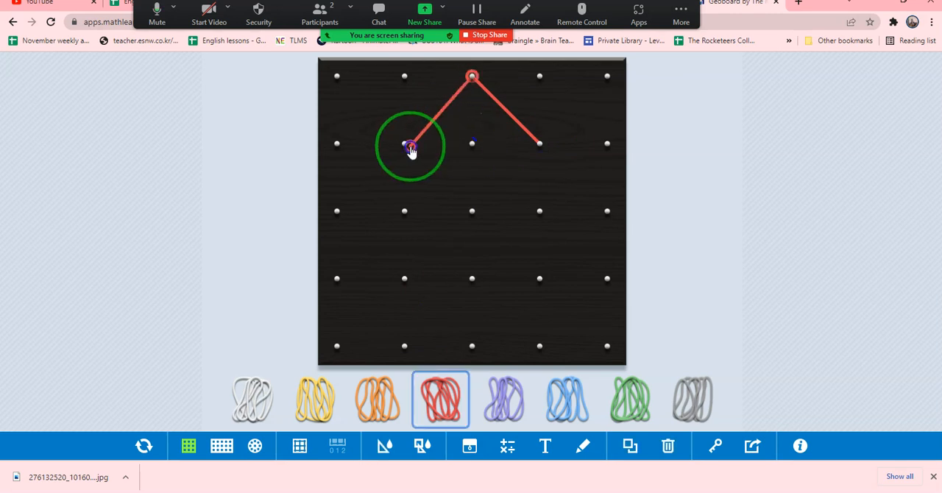
pyautogui.moveTo(411, 145); pyautogui.dragTo(539, 246)
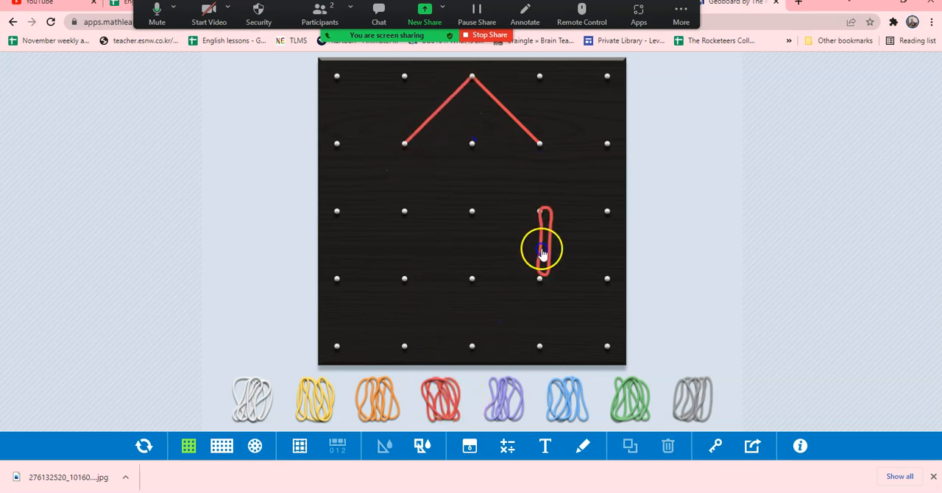
pyautogui.moveTo(539, 248); pyautogui.dragTo(471, 221)
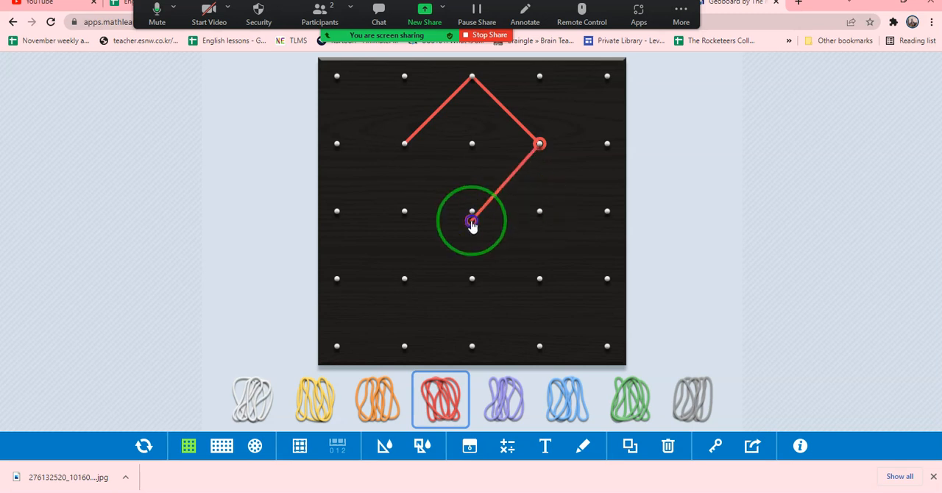
pyautogui.moveTo(472, 211); pyautogui.dragTo(472, 279)
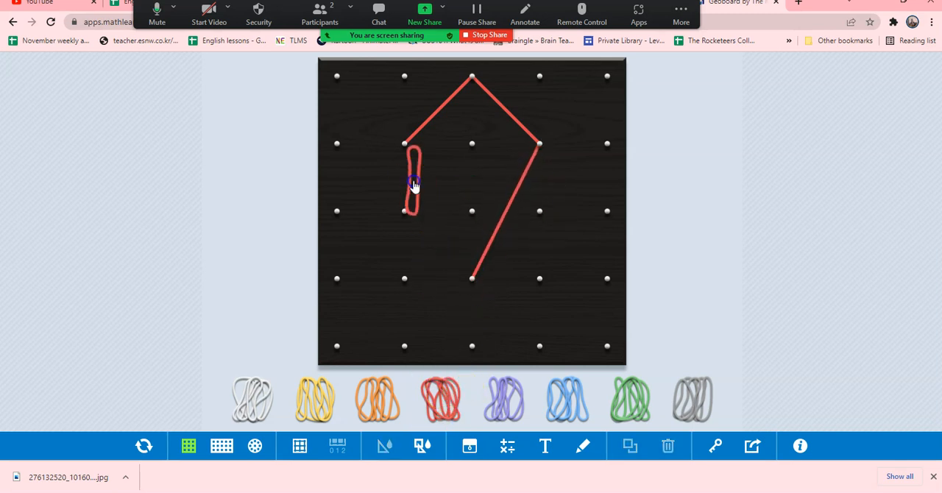
pyautogui.moveTo(412, 184); pyautogui.dragTo(449, 247)
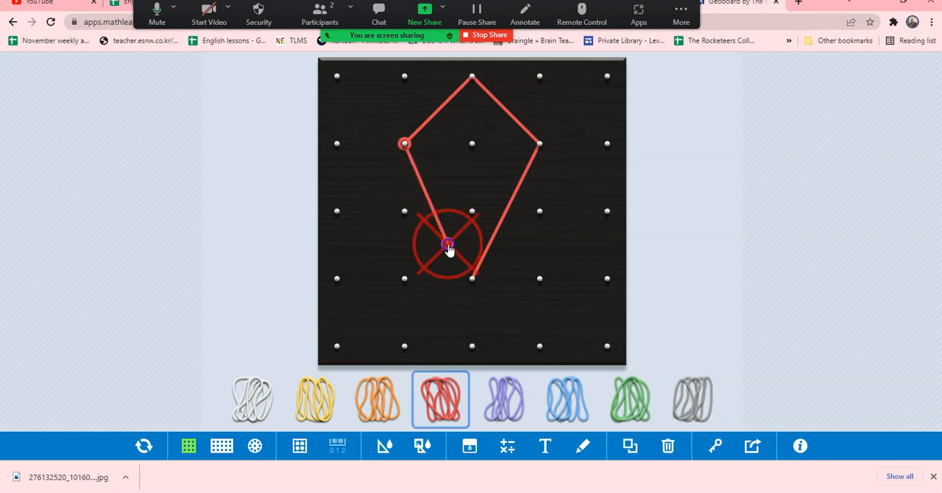
pyautogui.moveTo(448, 246); pyautogui.dragTo(472, 278)
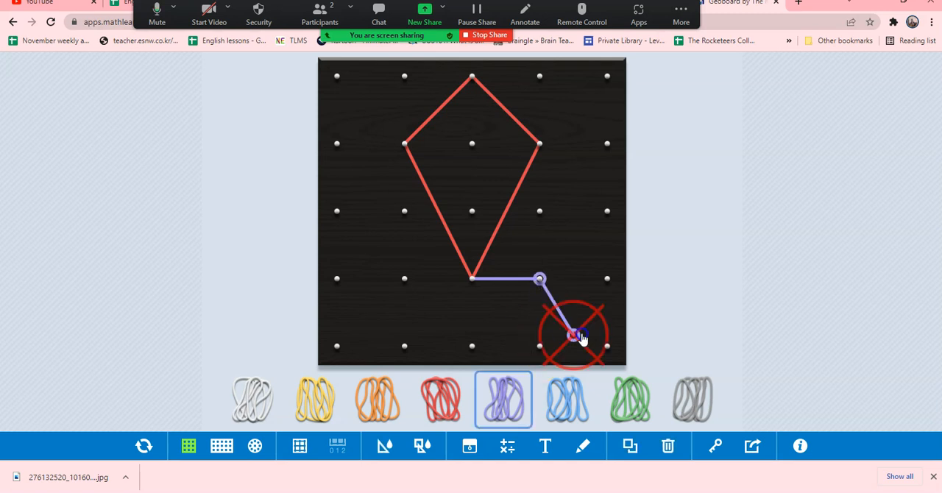
pyautogui.moveTo(574, 336); pyautogui.dragTo(607, 346)
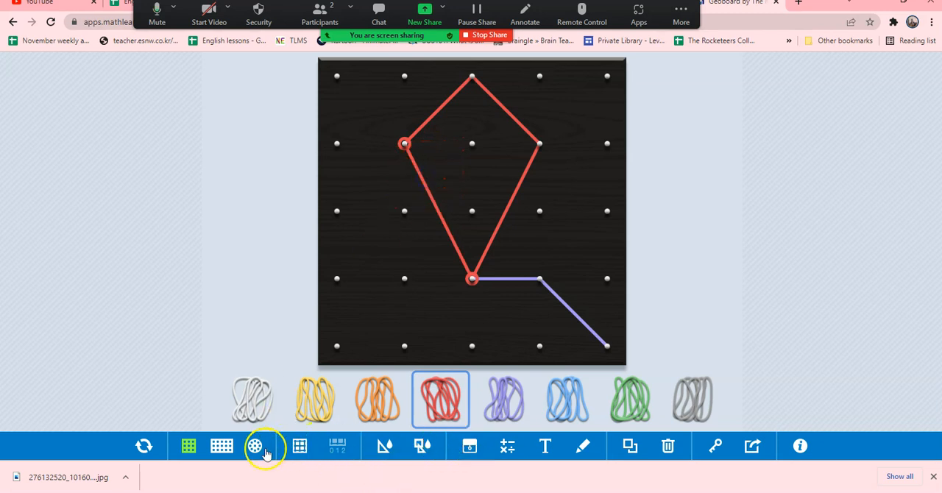
pyautogui.moveTo(387, 446)
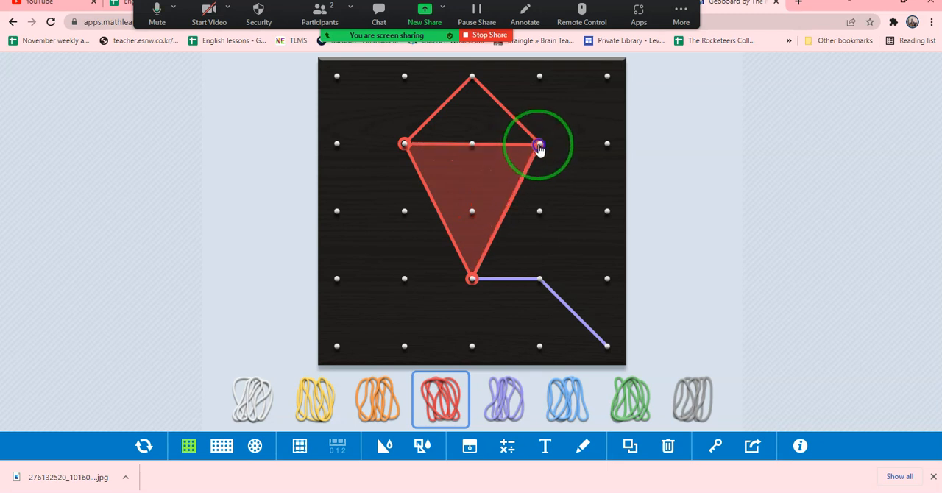
# Step: Fill the kite with a red band and add purple vertical and horizontal spars
pyautogui.moveTo(539, 144); pyautogui.dragTo(472, 77)
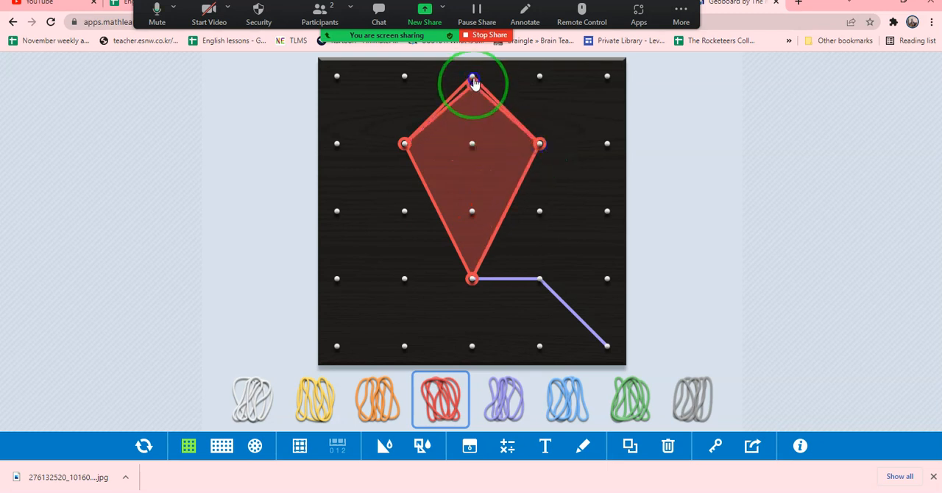
pyautogui.click(504, 400)
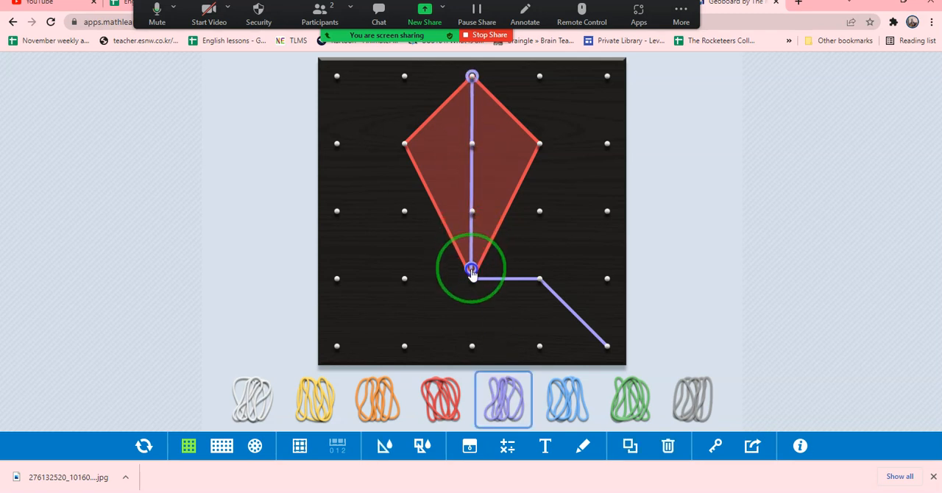
pyautogui.moveTo(471, 268); pyautogui.dragTo(414, 144)
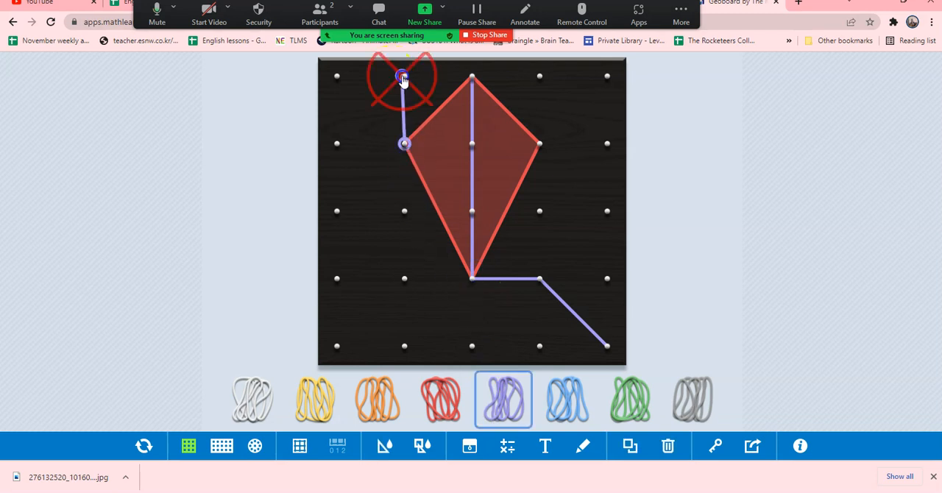
pyautogui.moveTo(403, 76); pyautogui.dragTo(539, 143)
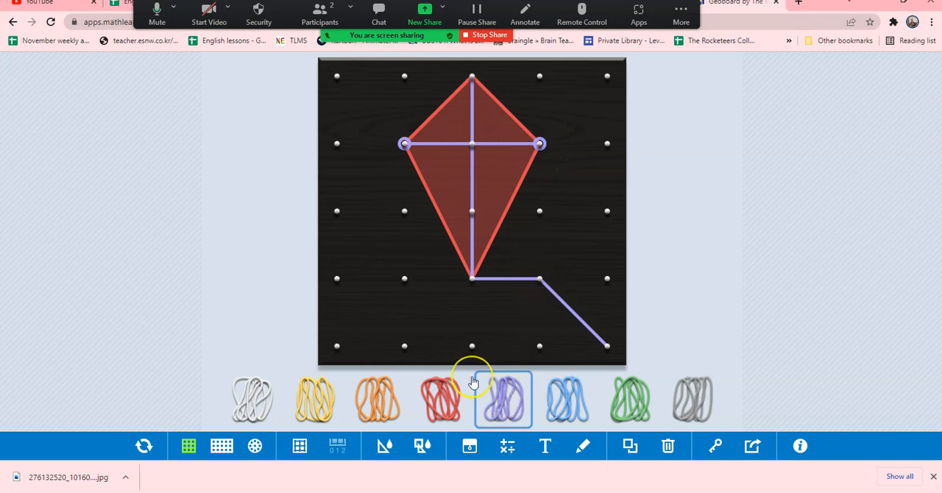
pyautogui.moveTo(746, 358)
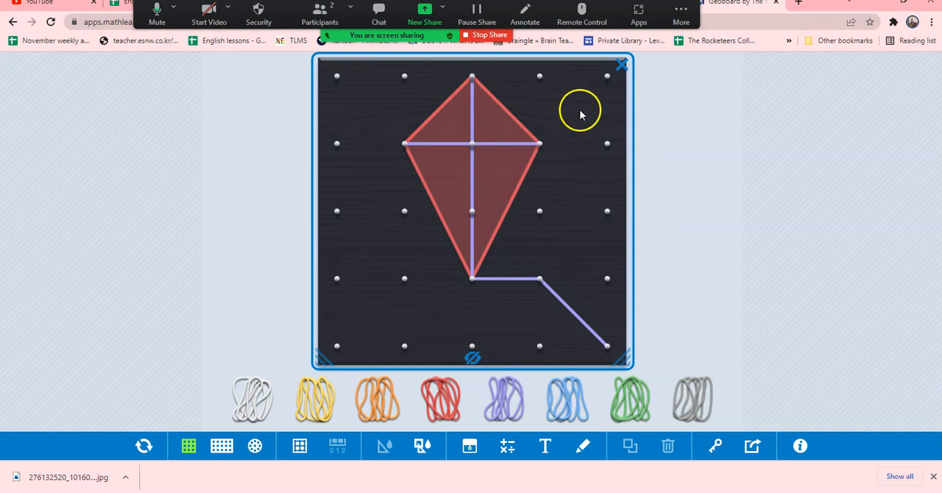
pyautogui.moveTo(581, 14)
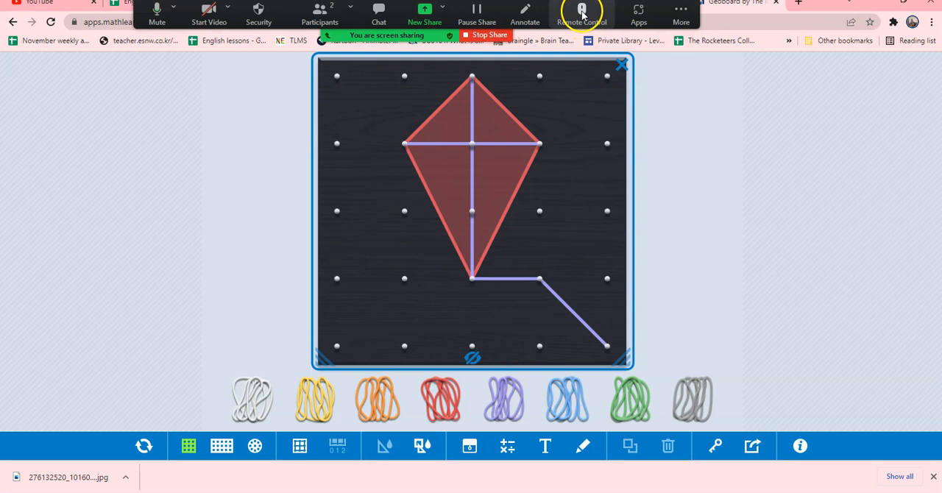
pyautogui.click(582, 15)
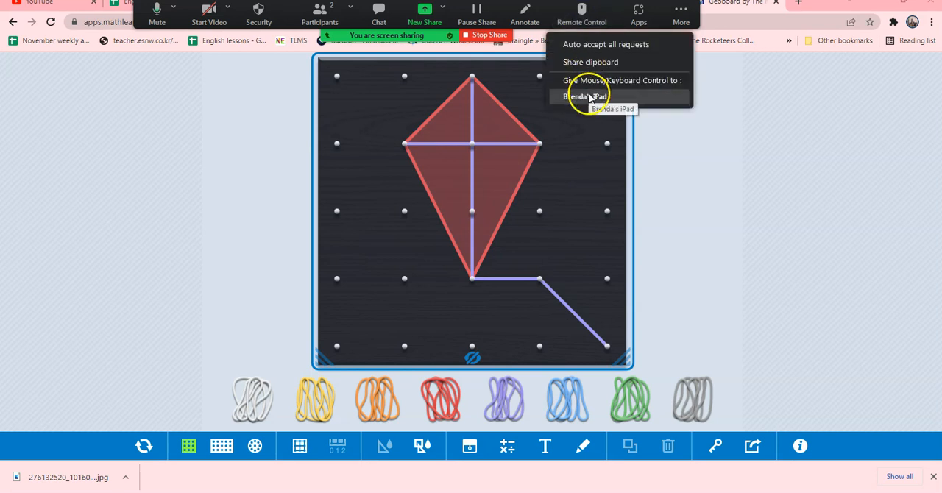
pyautogui.click(584, 96)
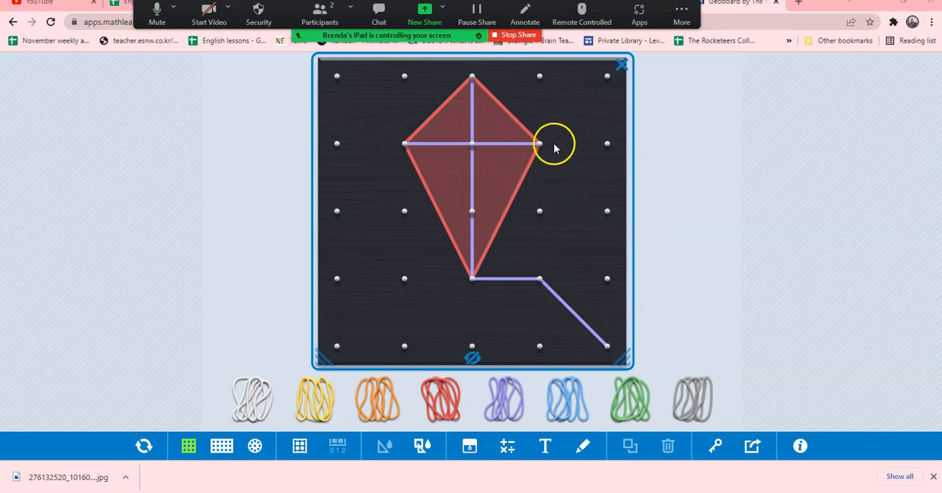
pyautogui.moveTo(687, 322)
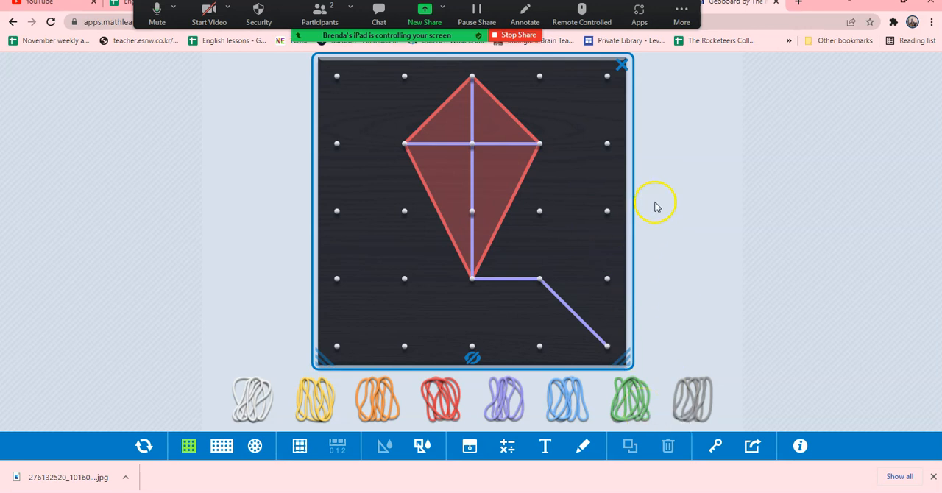
pyautogui.moveTo(773, 185)
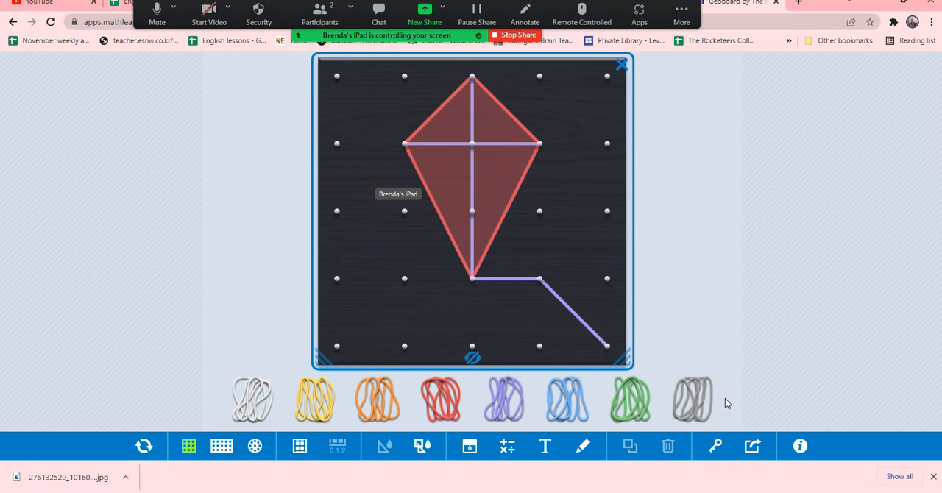
pyautogui.moveTo(415, 181)
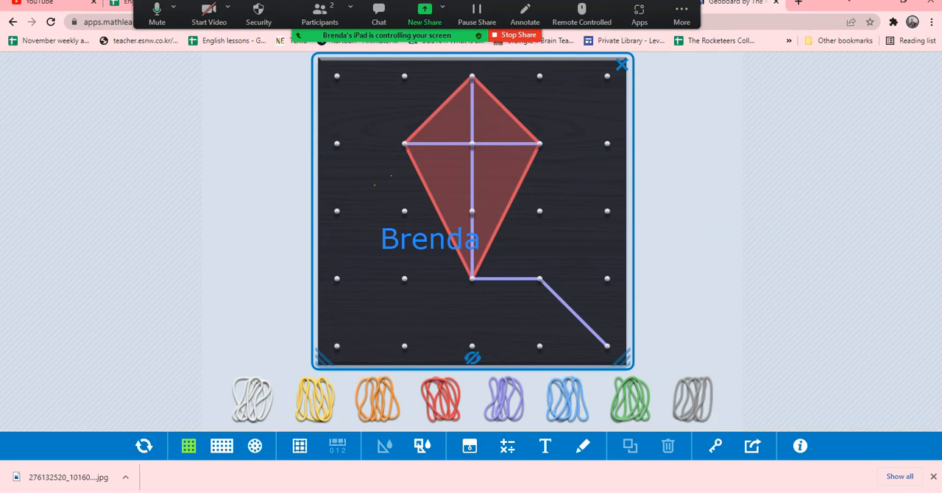
pyautogui.click(544, 446)
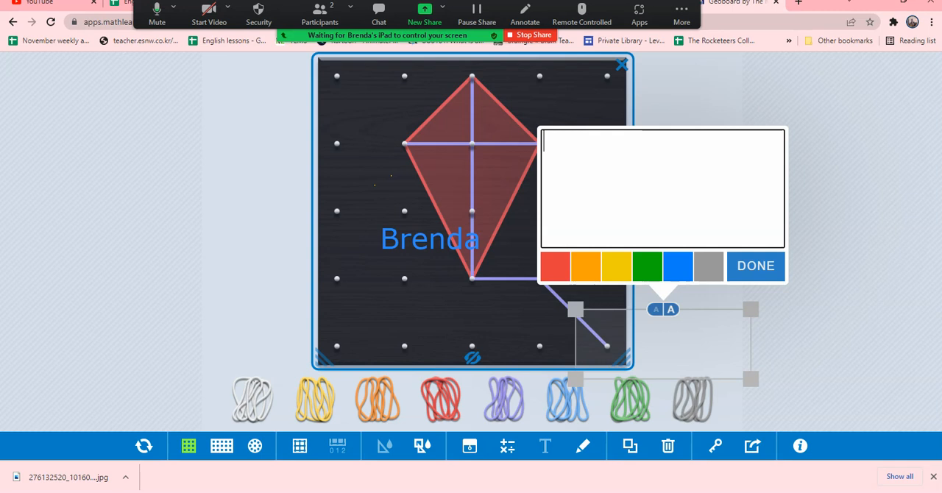
# Step: Write the yellow caption 'Brenda's Kite', correcting the typo
pyautogui.write('Bfren')
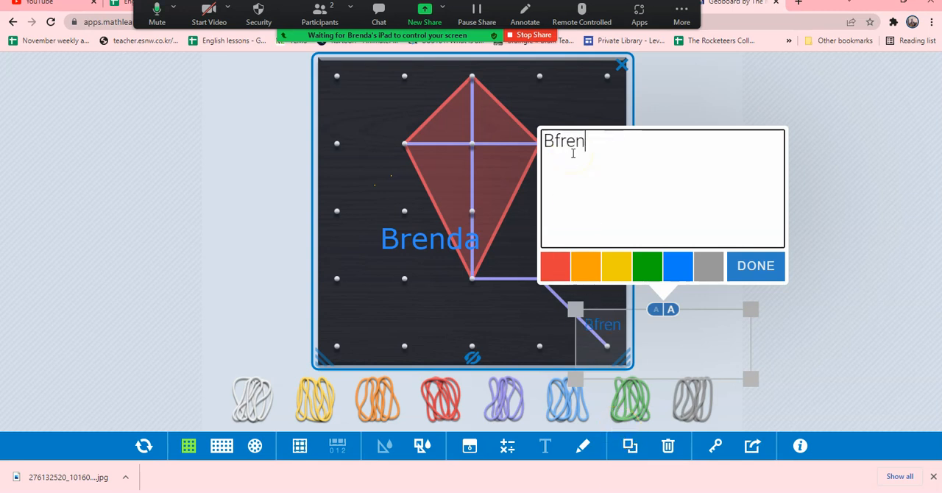
pyautogui.press('Backspace')
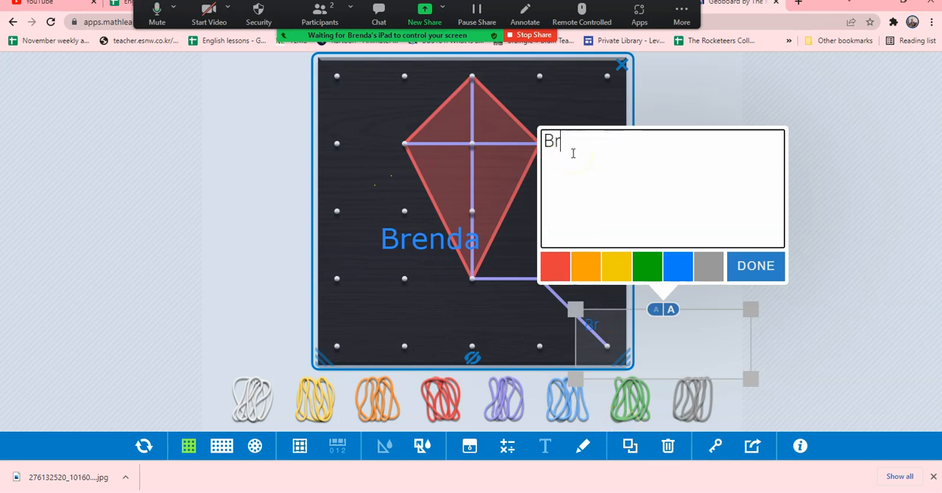
pyautogui.write('enda')
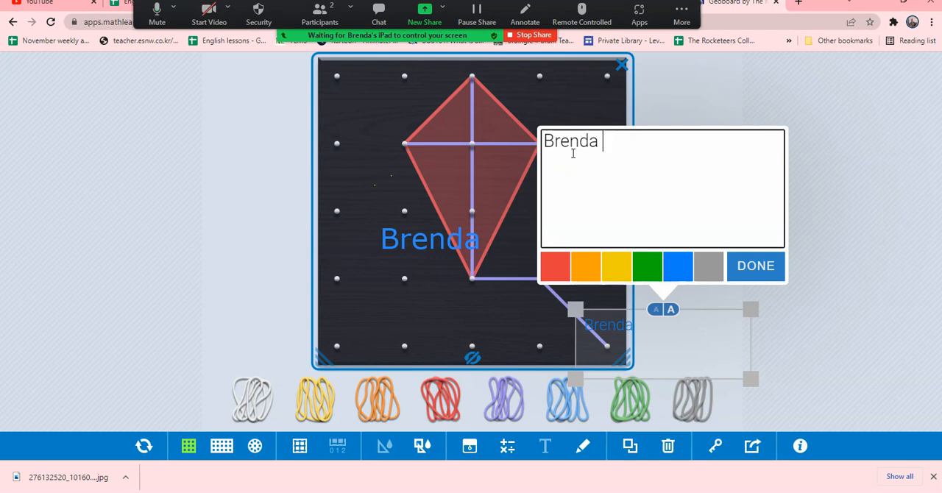
pyautogui.write("'s")
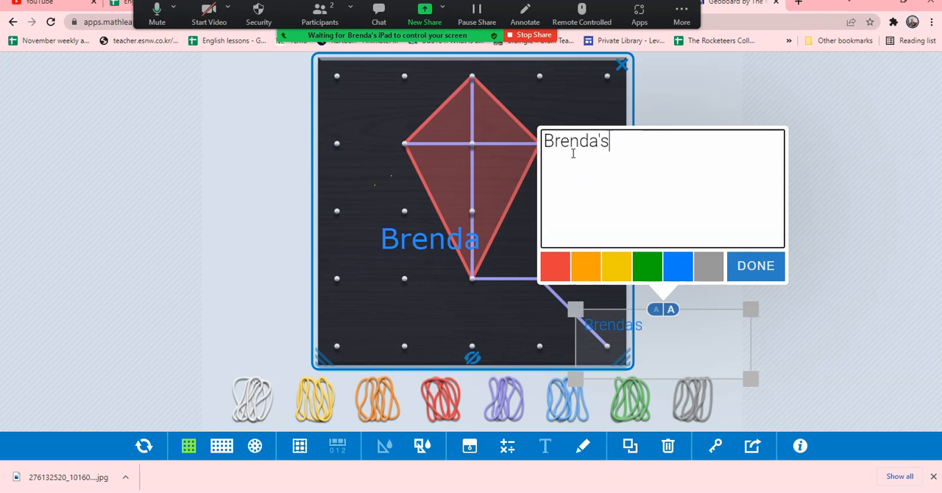
pyautogui.write('Kite')
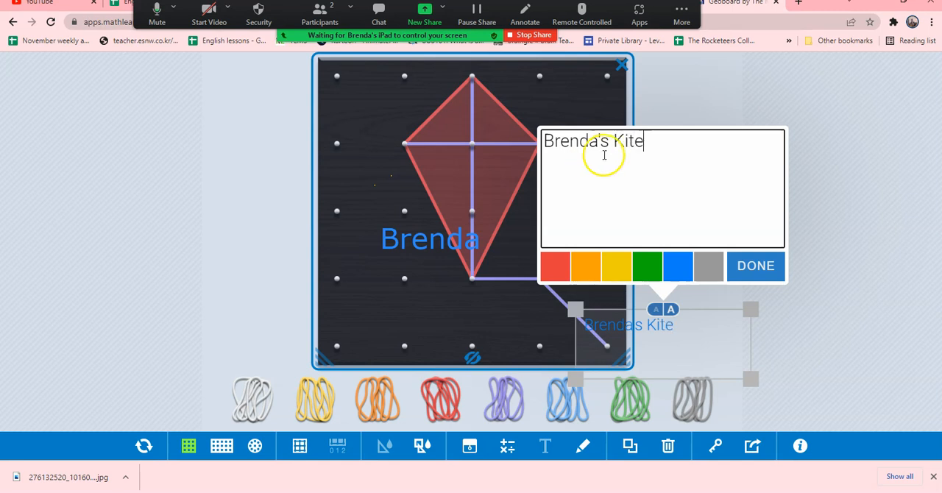
pyautogui.click(670, 309)
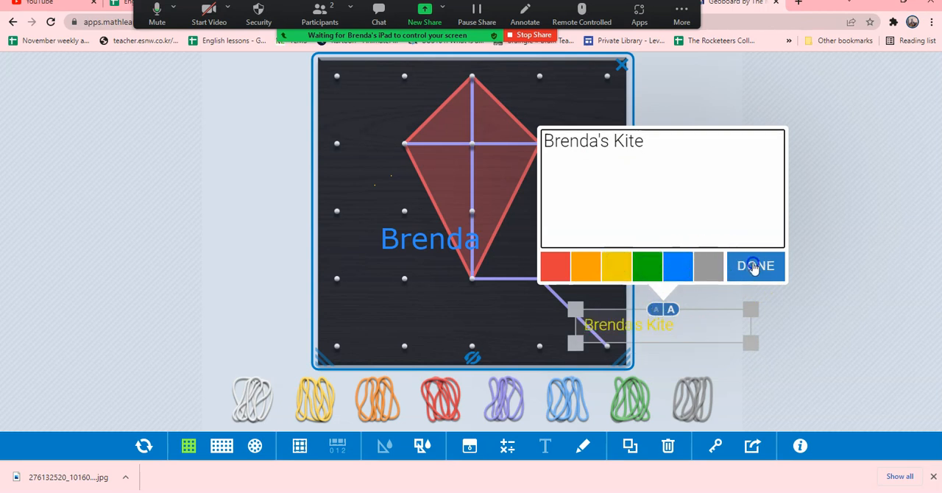
pyautogui.click(755, 267)
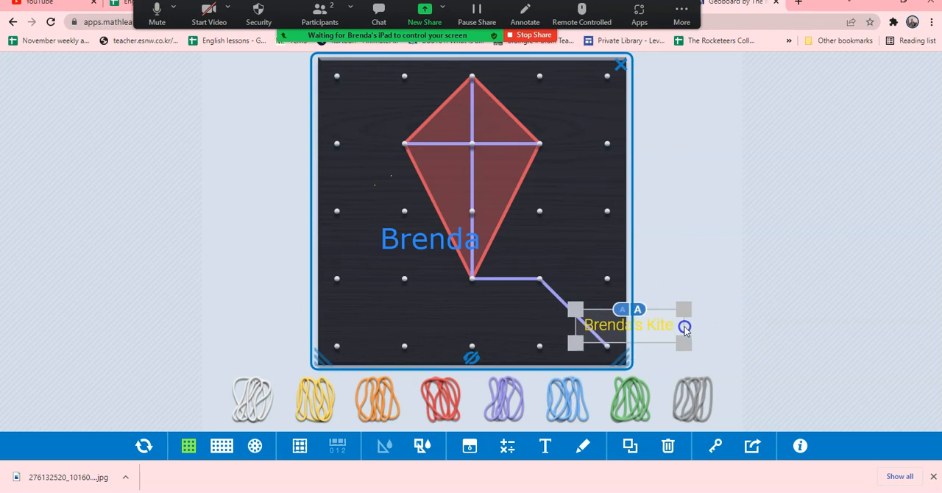
# Step: Drag the yellow 'Brenda's Kite' caption left to sit centred below the kite
pyautogui.moveTo(684, 328); pyautogui.dragTo(641, 316)
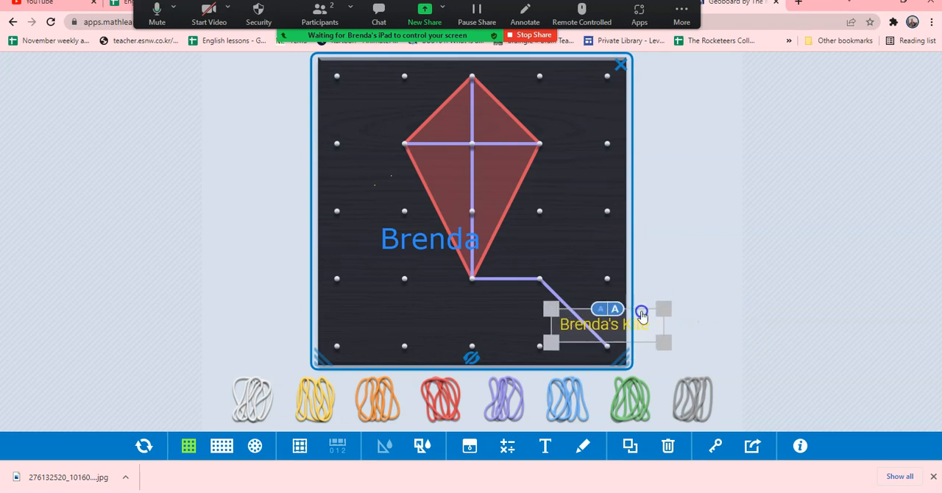
pyautogui.moveTo(603, 324); pyautogui.dragTo(476, 315)
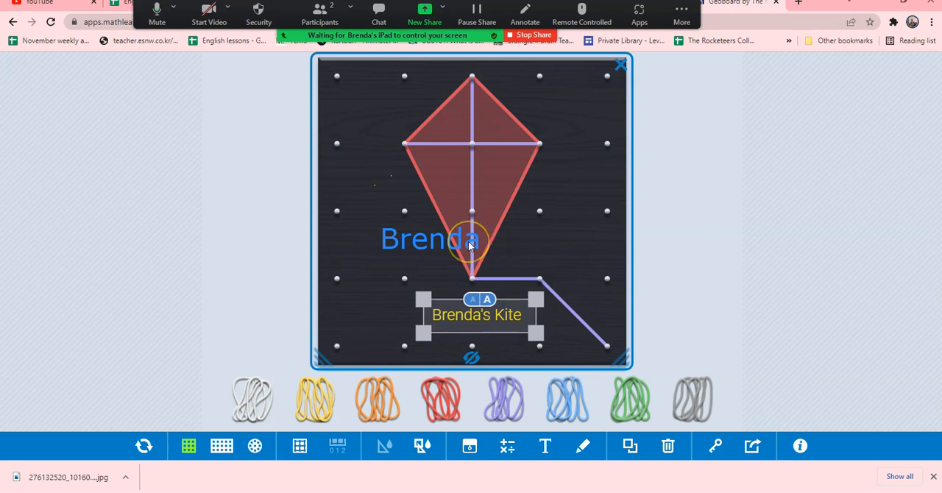
pyautogui.moveTo(408, 242)
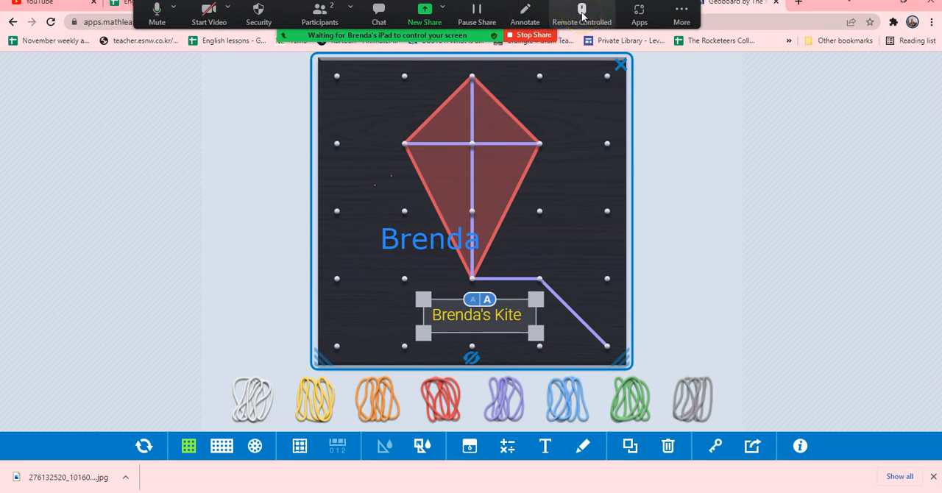
# Step: Turn on Zoom annotation with pink as the colour, then switch back to Mouse
pyautogui.click(582, 14)
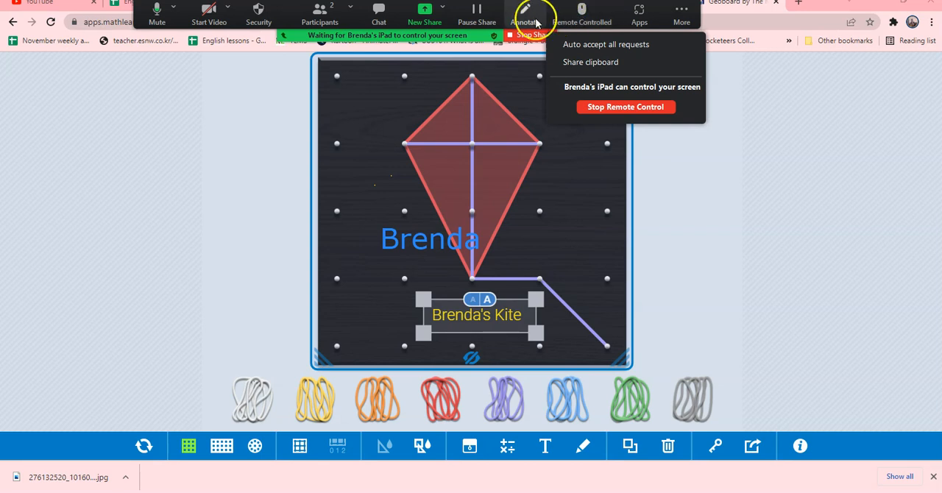
pyautogui.click(613, 57)
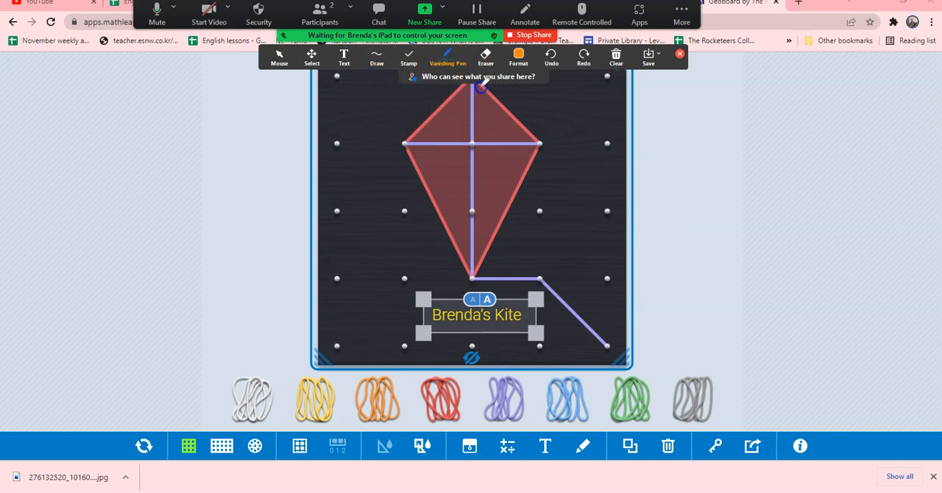
pyautogui.moveTo(482, 84); pyautogui.dragTo(471, 229)
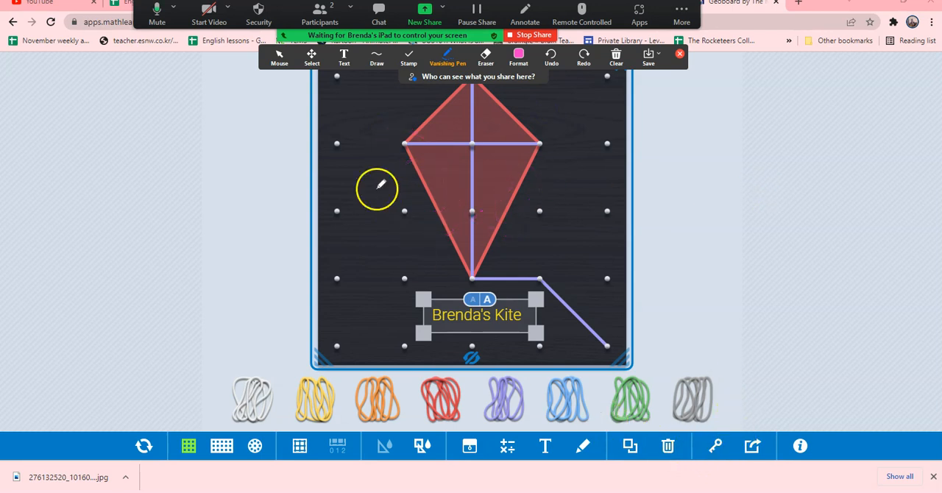
pyautogui.click(279, 58)
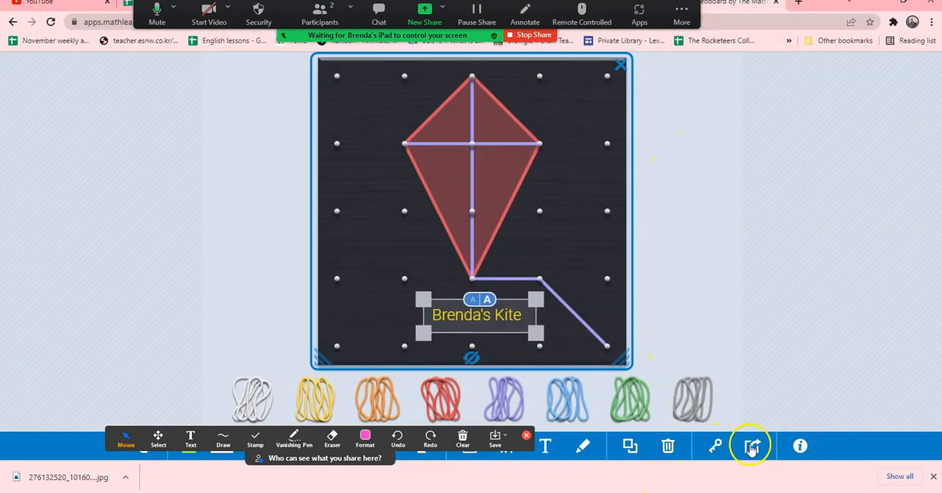
pyautogui.click(752, 445)
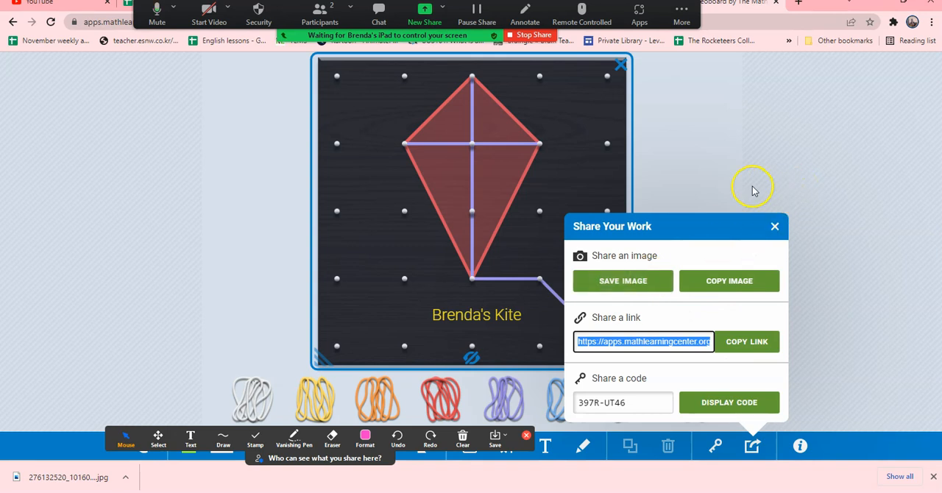
pyautogui.click(775, 226)
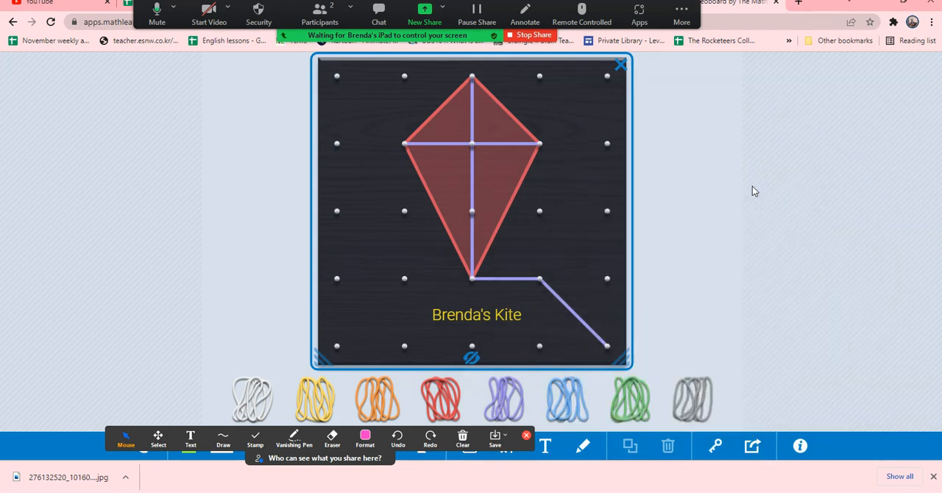